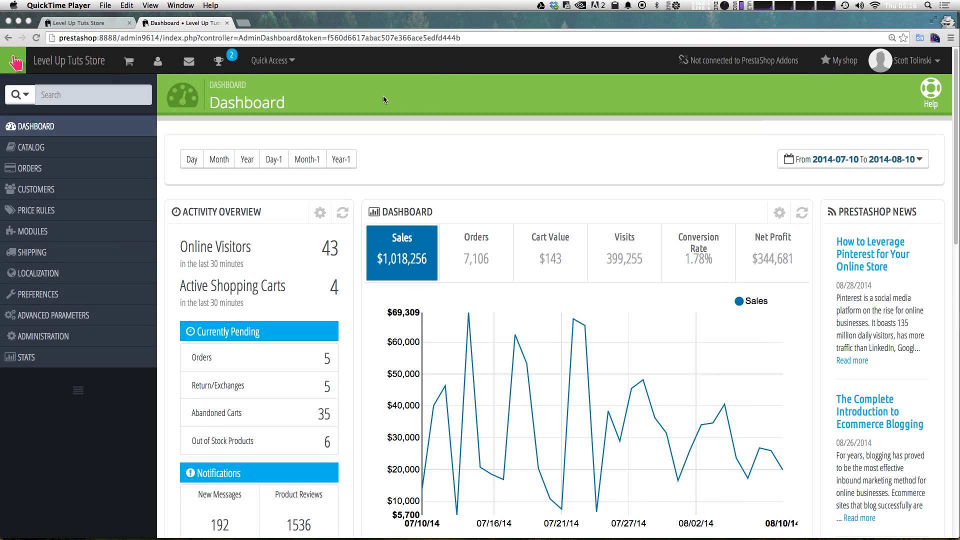
mouse_move(104, 148)
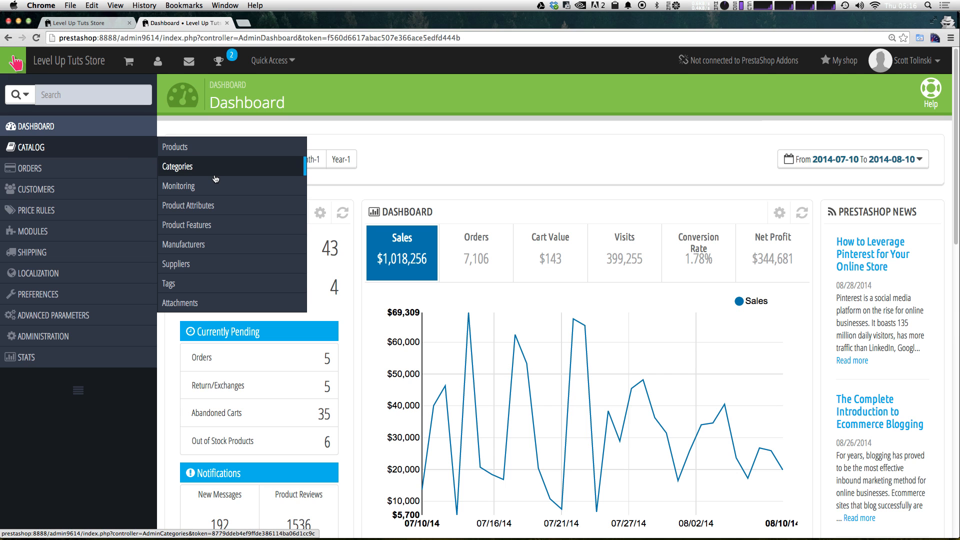
Step: Open the back-office Categories list, then hover the storefront Women menu to see its subcategories
left_click(178, 167)
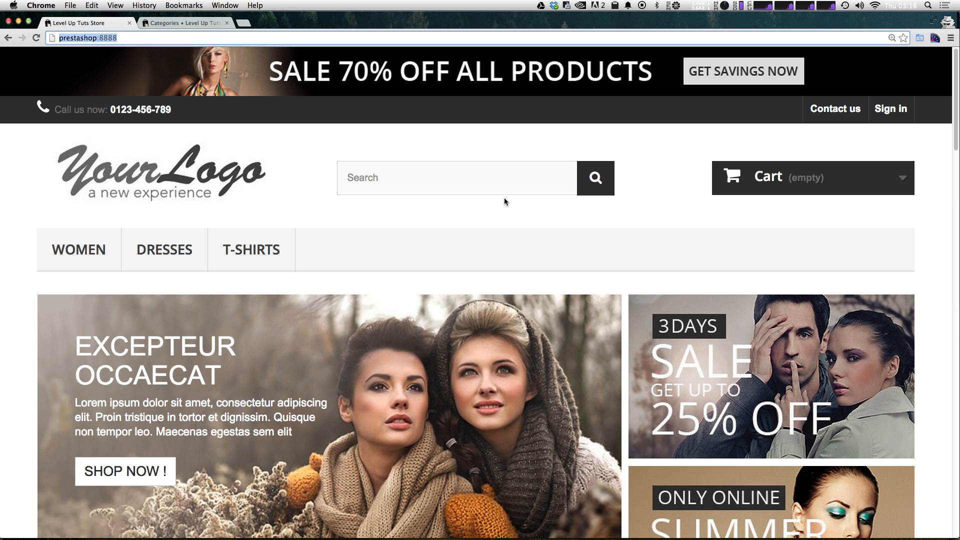
left_click(78, 249)
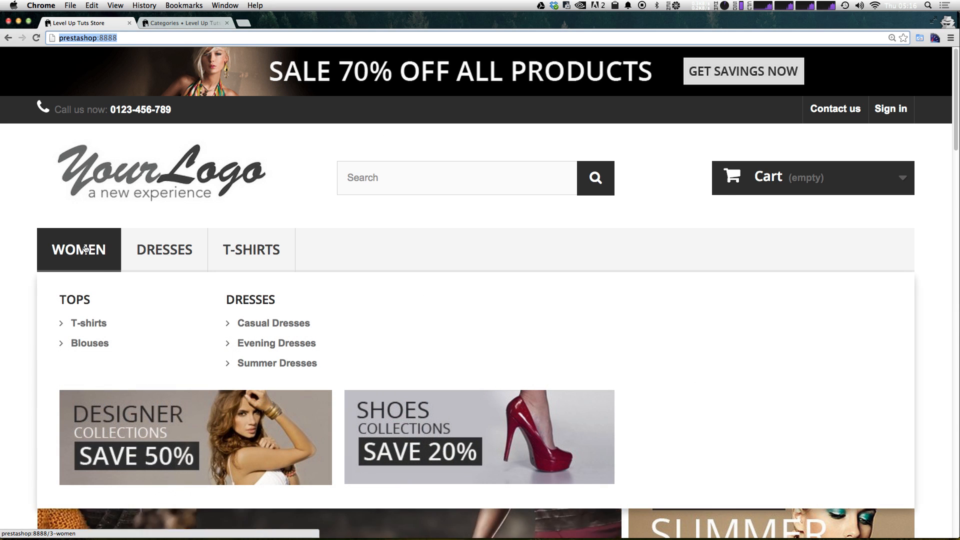
mouse_move(78, 249)
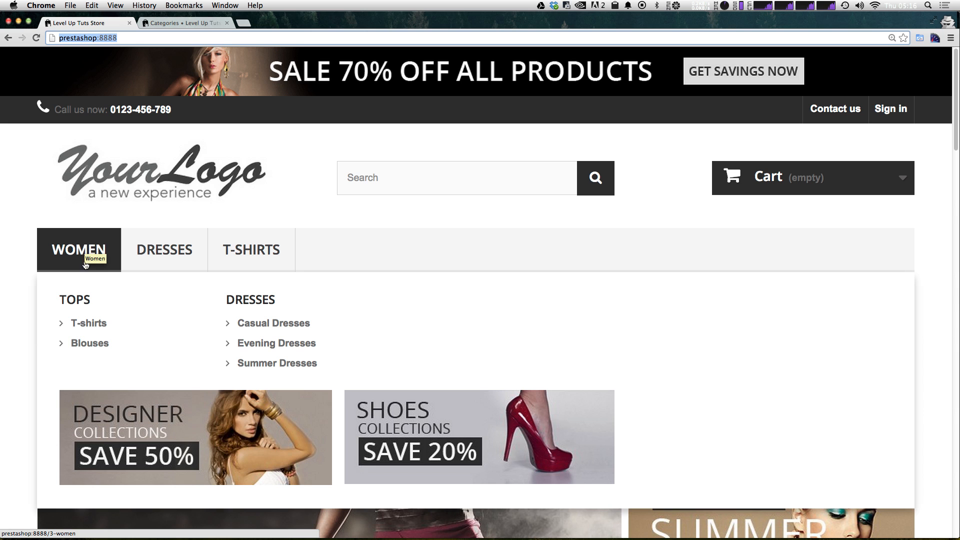
mouse_move(86, 343)
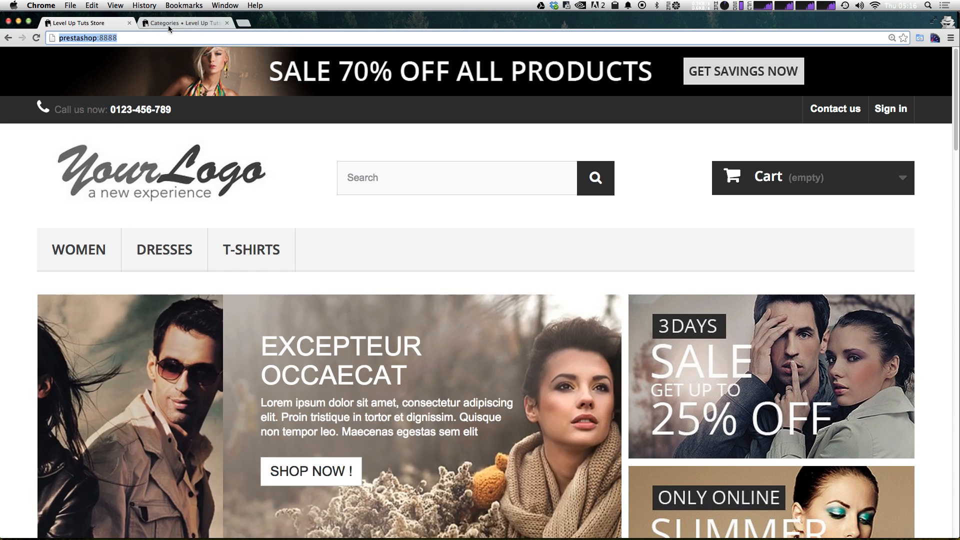
Step: View Women's subcategories and toggle the hidden nested Tops subcategory to Displayed
left_click(184, 23)
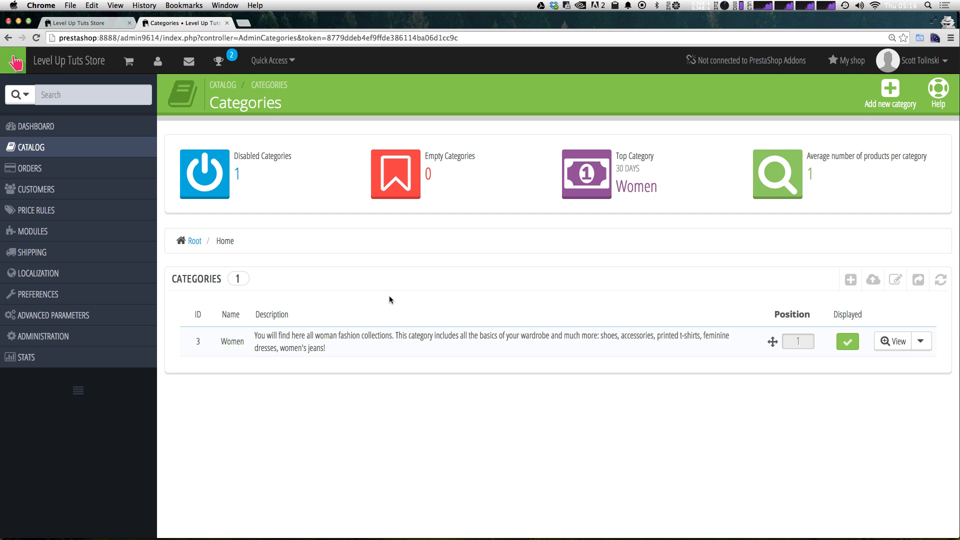
mouse_move(856, 386)
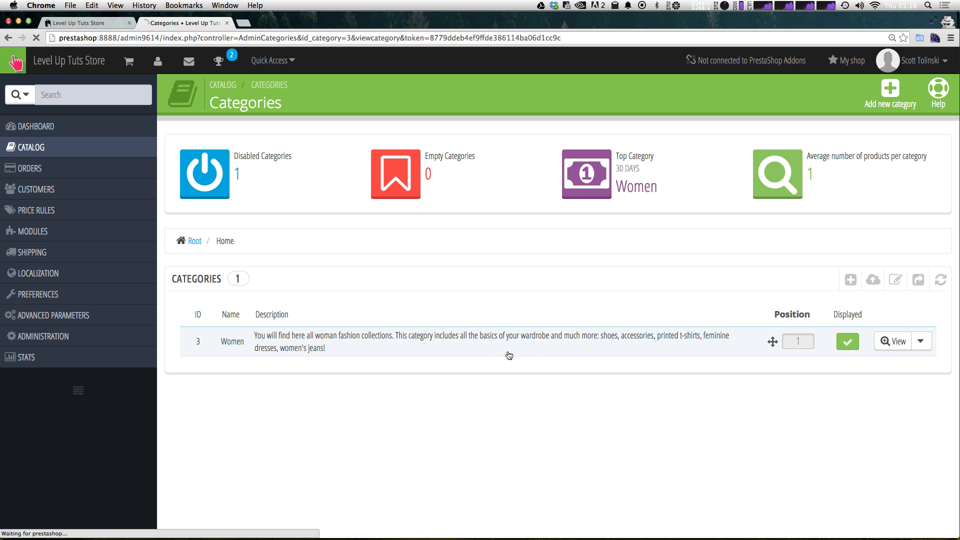
left_click(891, 342)
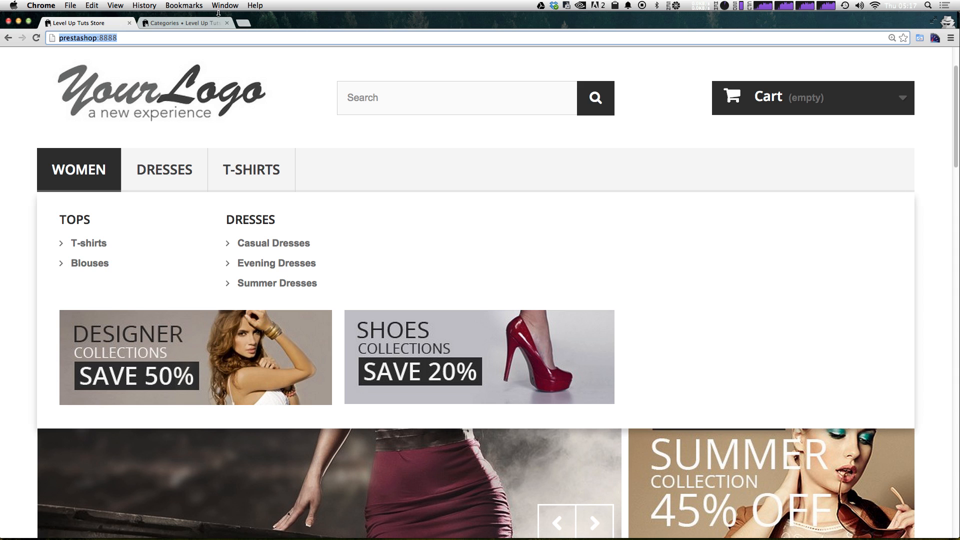
left_click(184, 23)
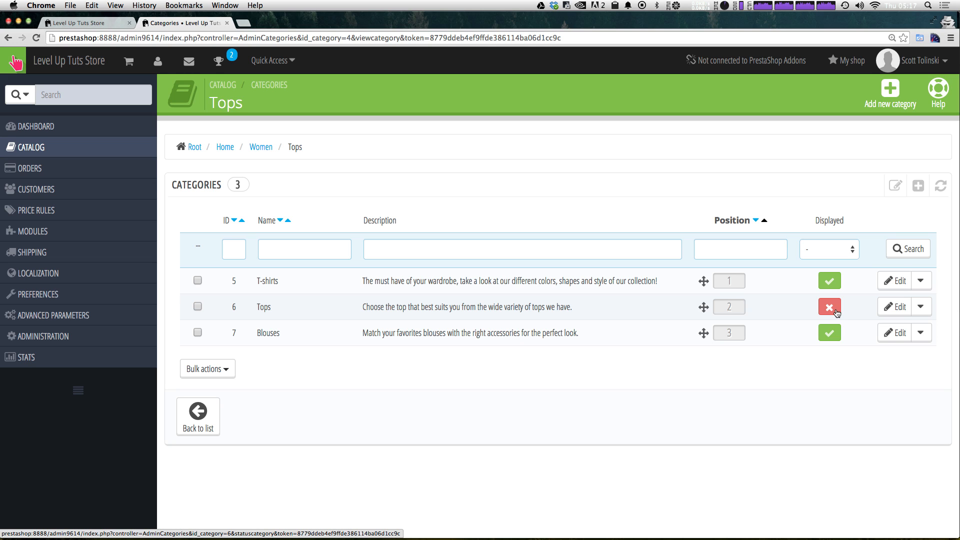
mouse_move(855, 303)
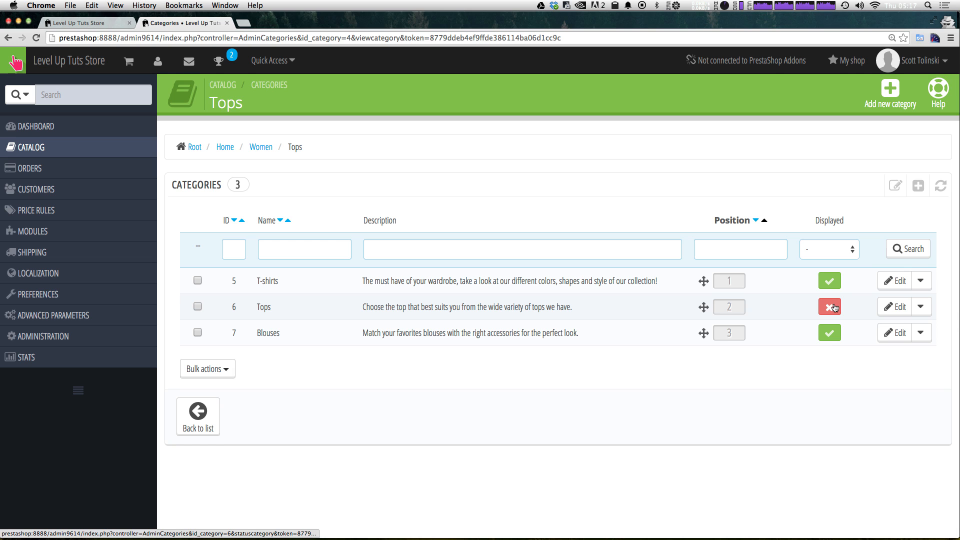
left_click(830, 307)
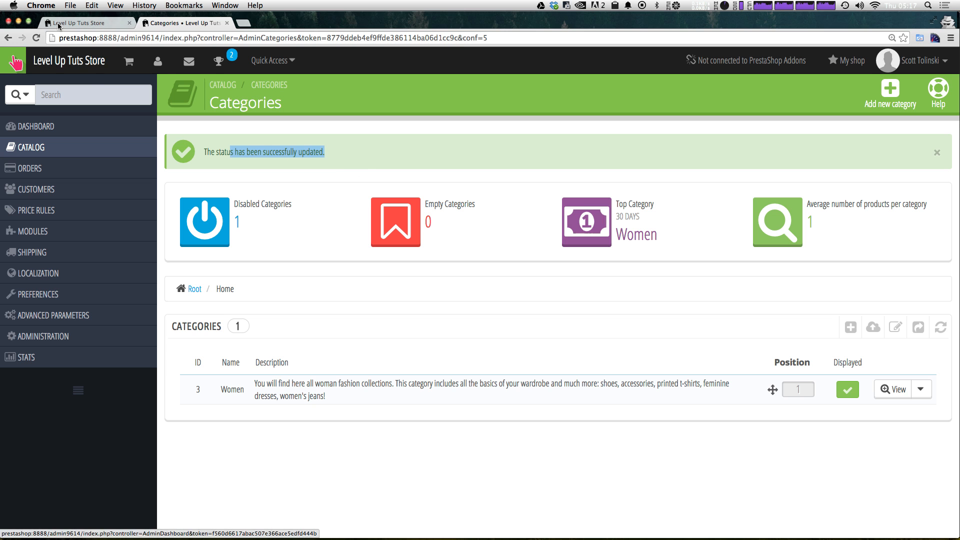
Step: Reload the storefront and confirm the Women menu now lists Tops
left_click(86, 23)
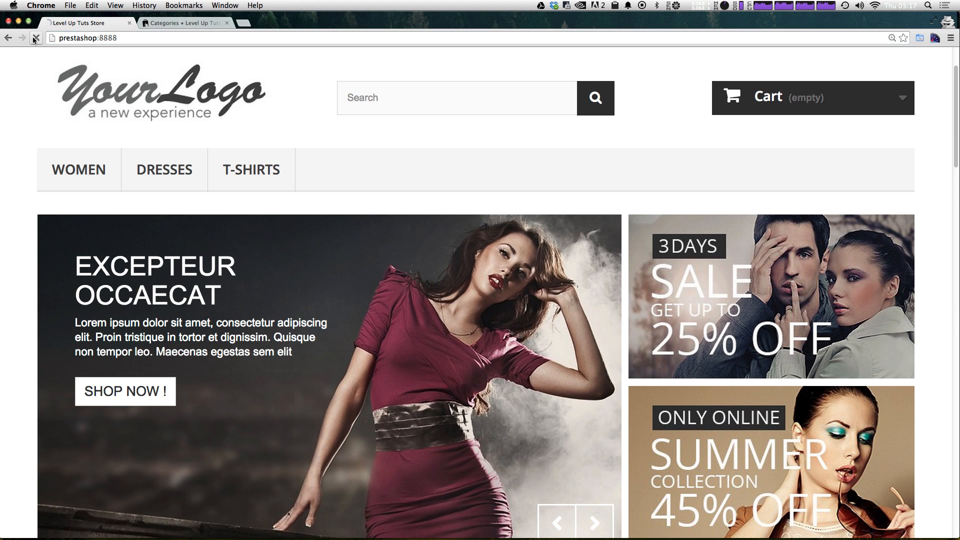
left_click(78, 169)
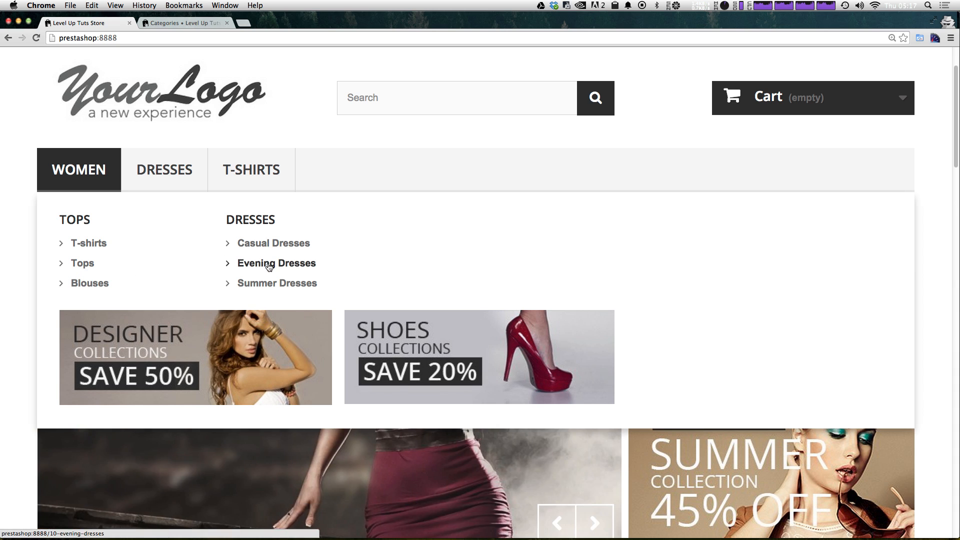
left_click(184, 23)
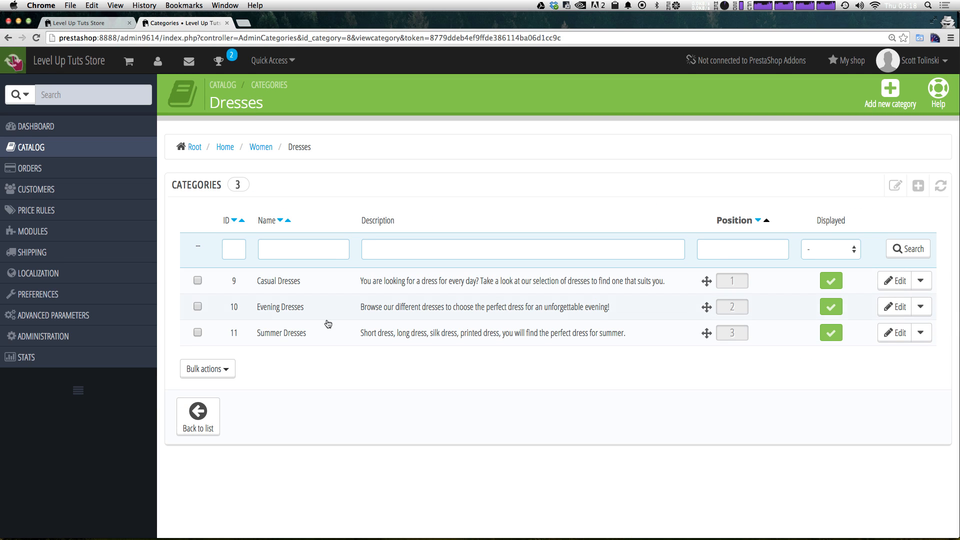
left_click(86, 23)
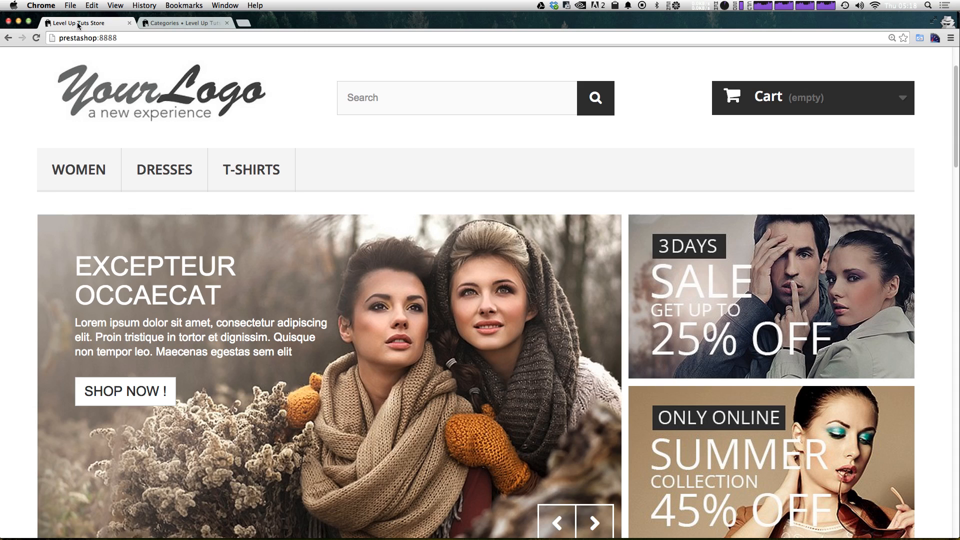
mouse_move(164, 170)
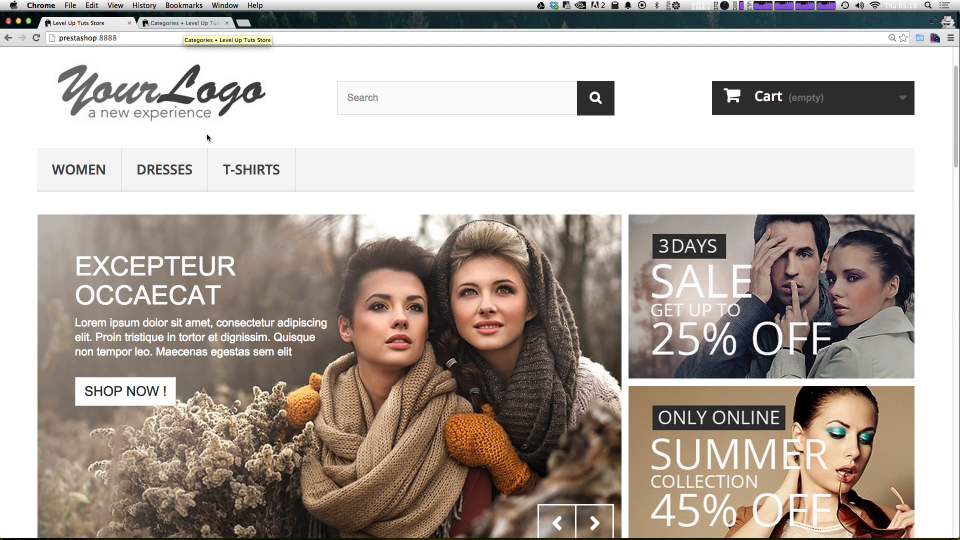
Step: View the storefront Dresses page with its Casual, Evening and Summer subcategories, then return to the admin list
left_click(163, 170)
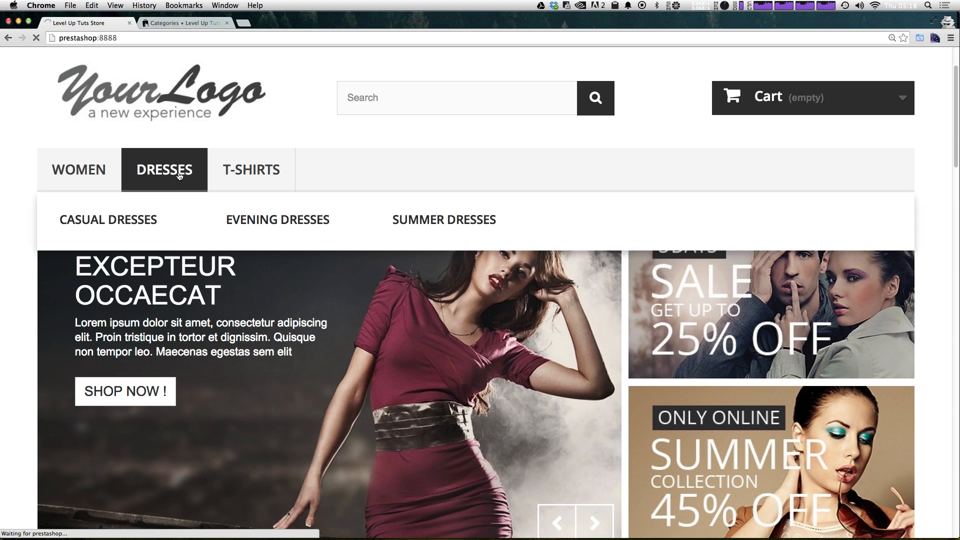
left_click(163, 169)
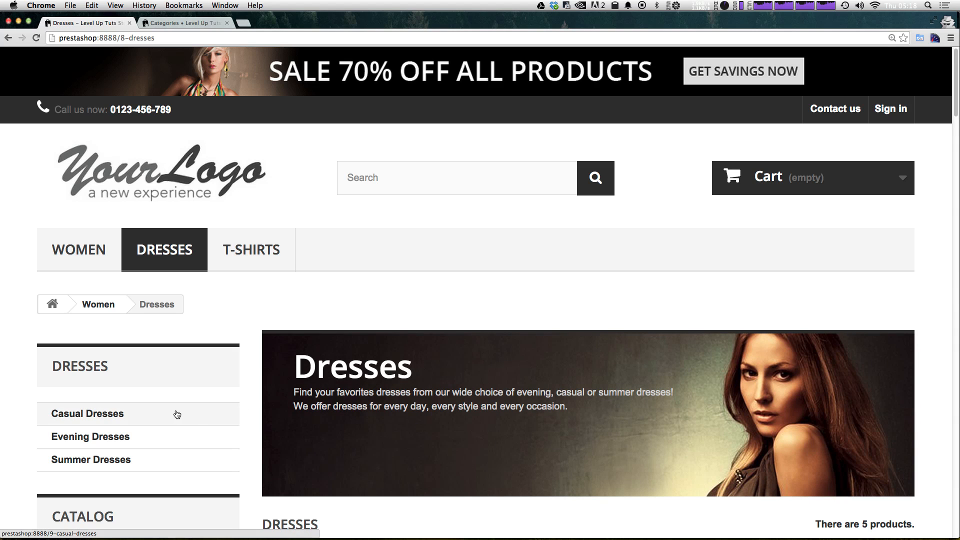
scroll("down", 3)
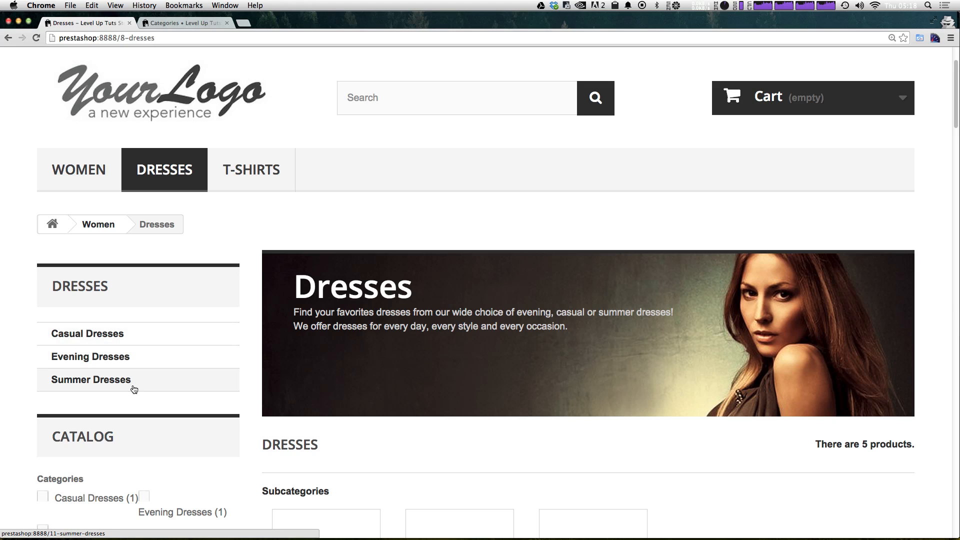
mouse_move(173, 244)
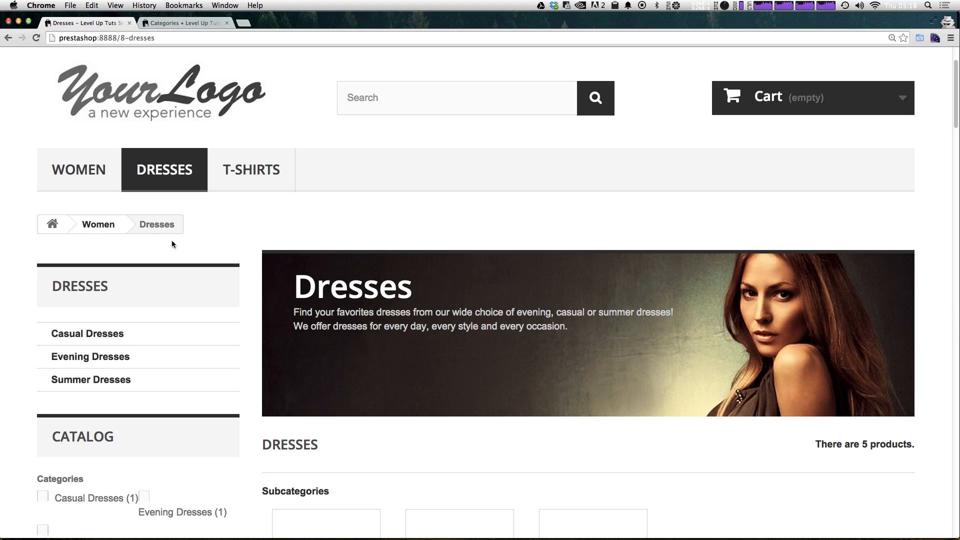
mouse_move(164, 169)
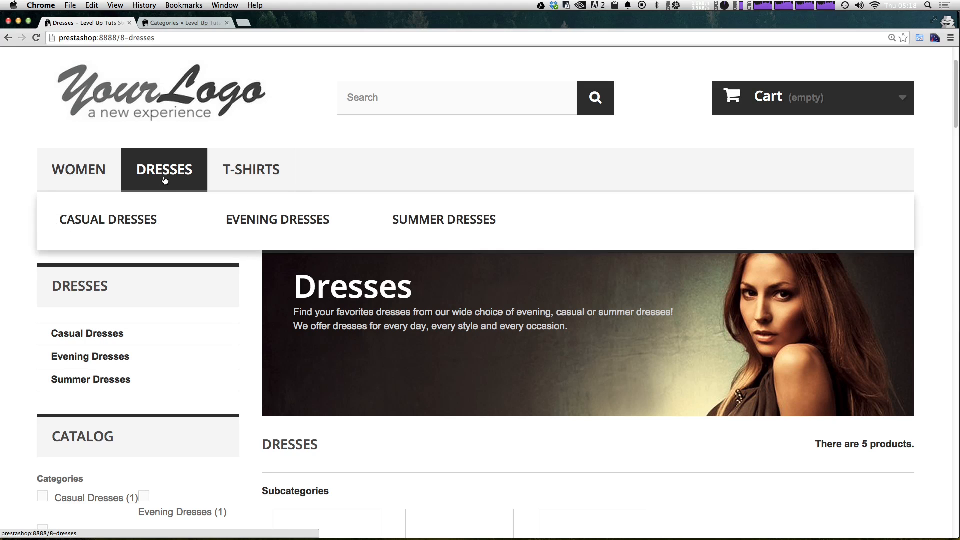
mouse_move(78, 170)
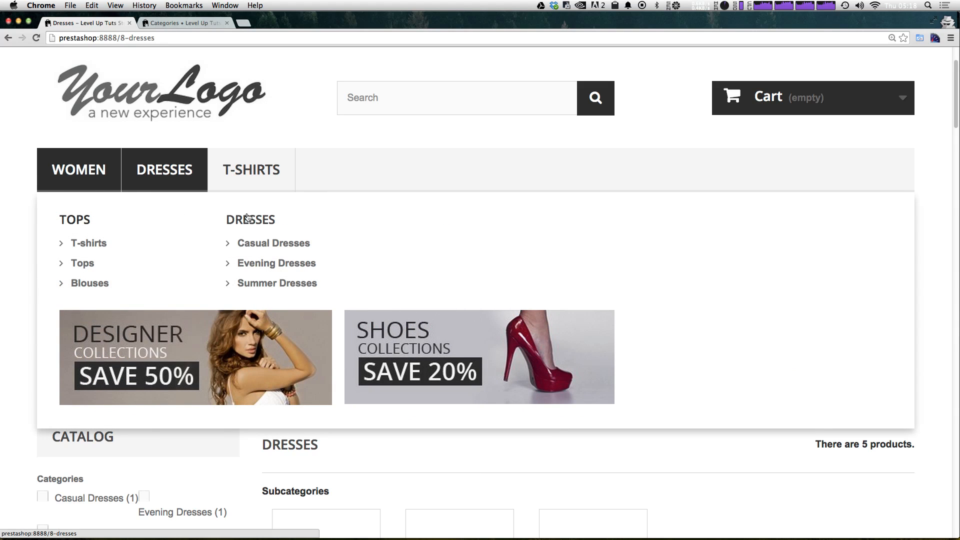
mouse_move(189, 35)
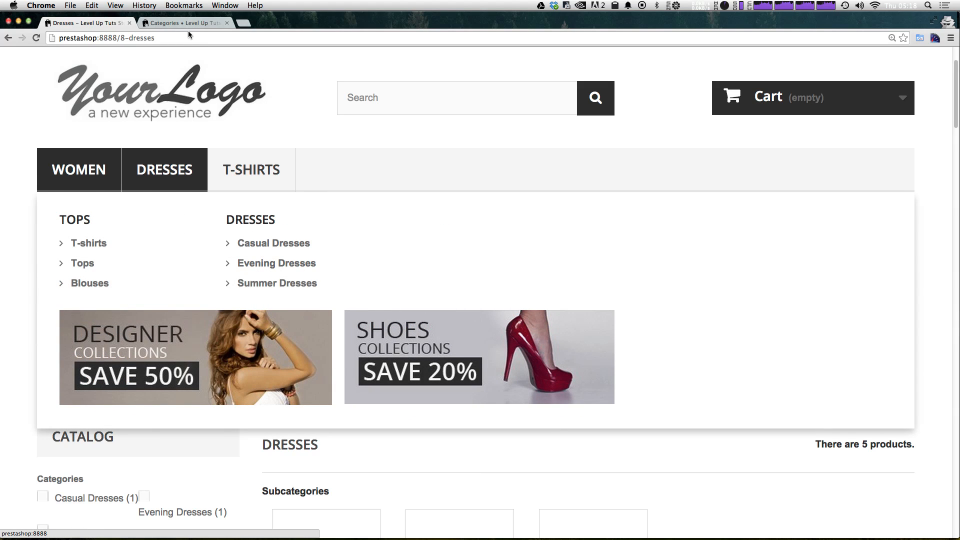
left_click(184, 23)
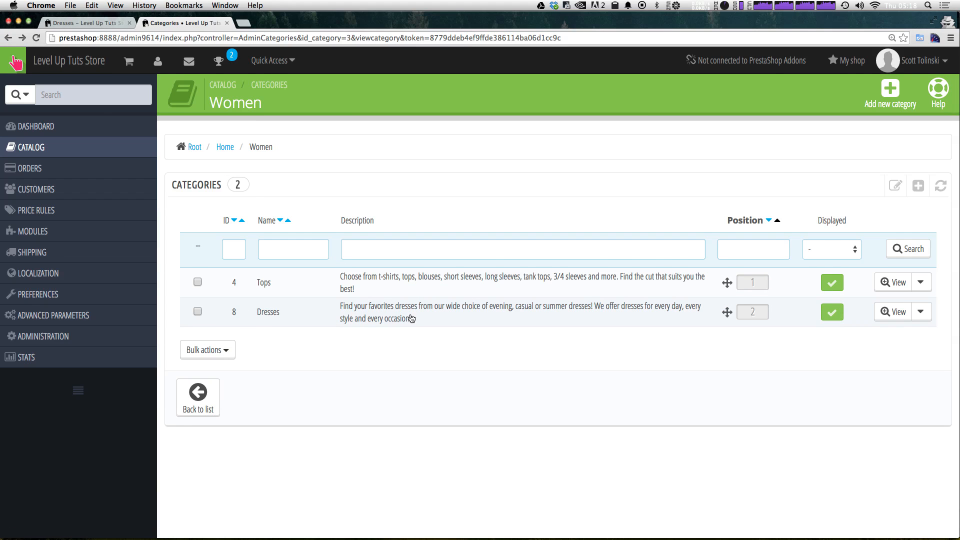
Step: Edit the Dresses category and expand its parent tree showing Women selected with the Tops branch
left_click(920, 312)
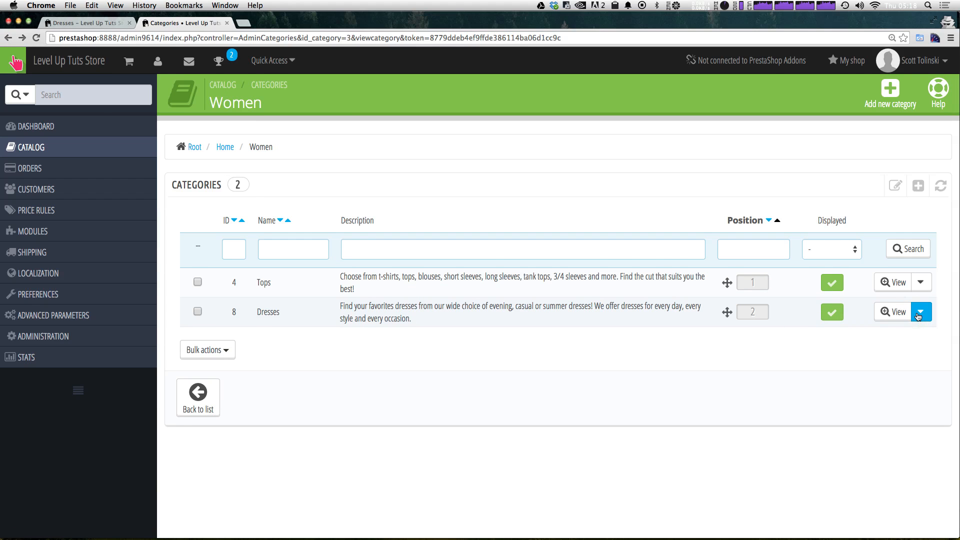
left_click(920, 312)
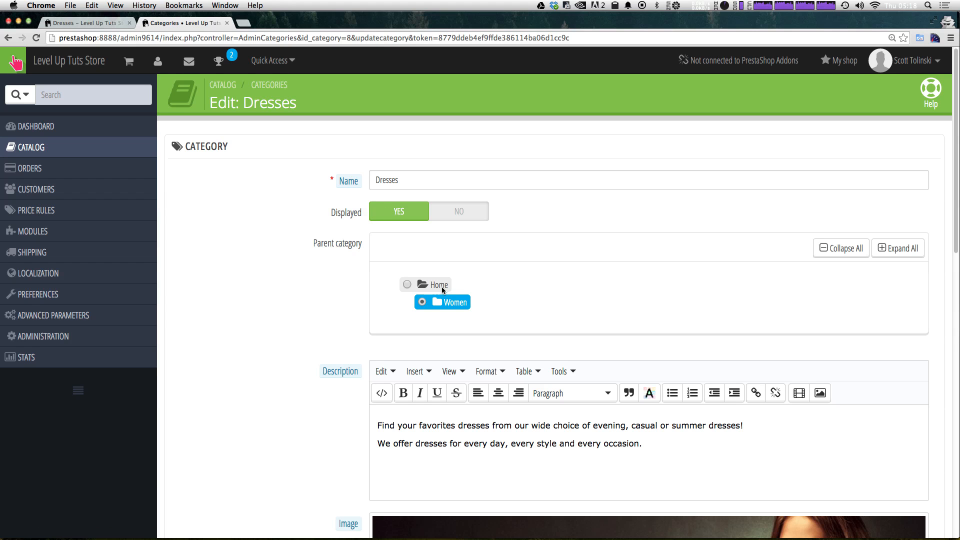
left_click(432, 303)
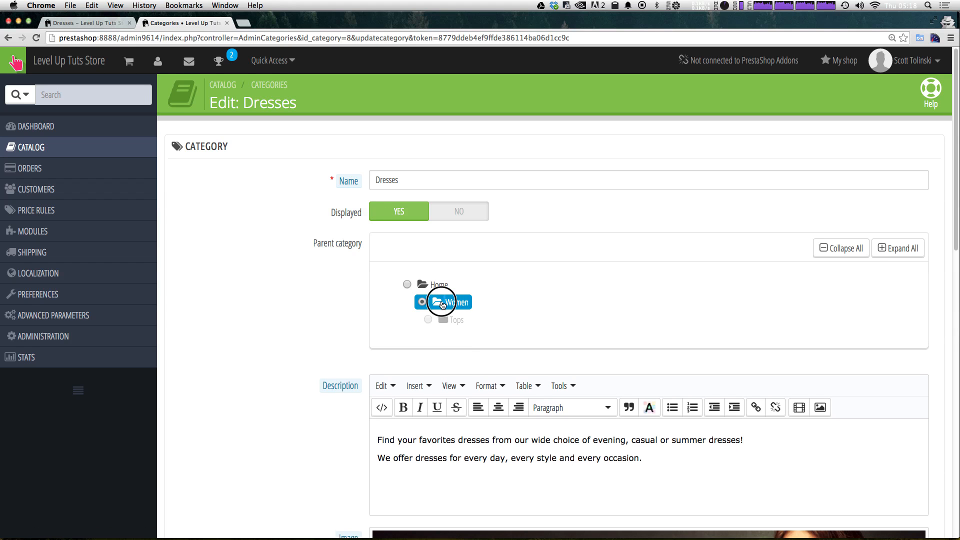
left_click(442, 302)
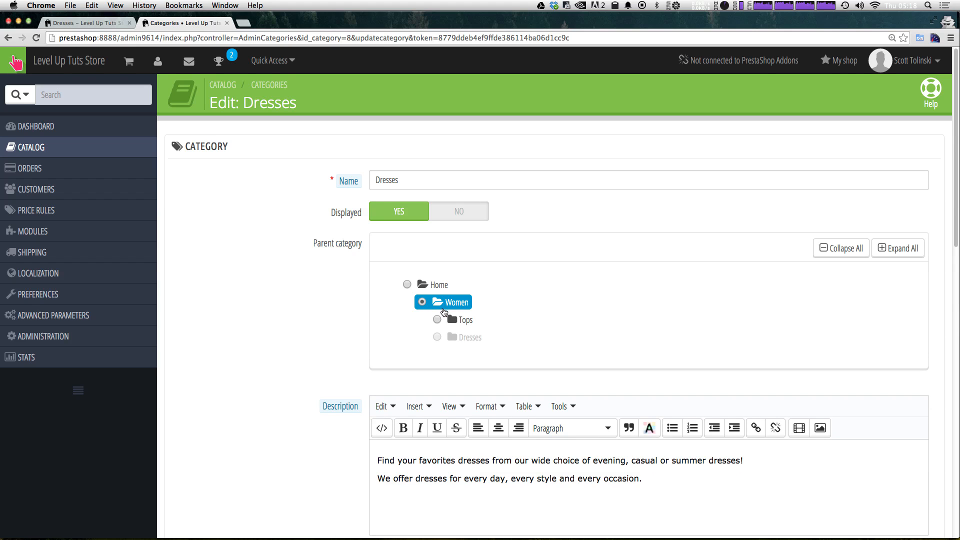
left_click(452, 320)
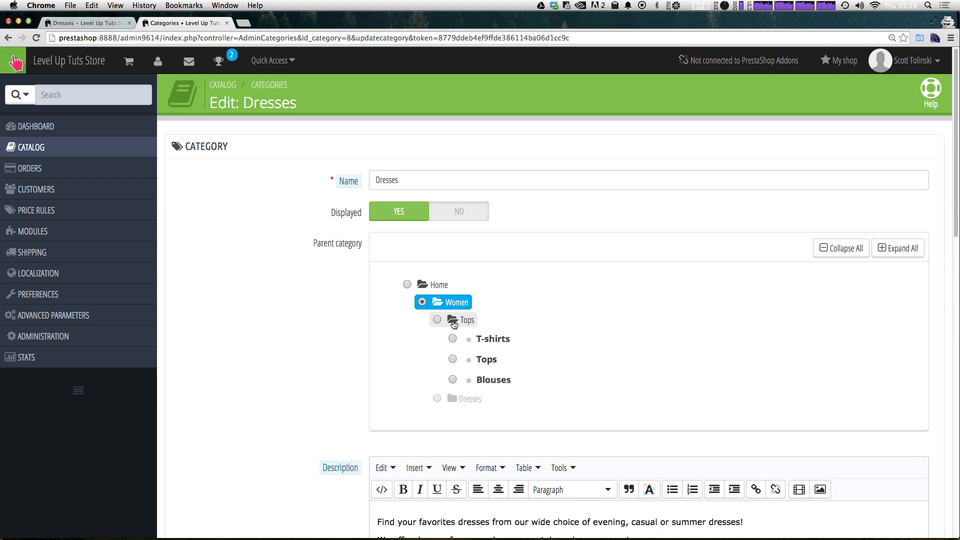
mouse_move(492, 379)
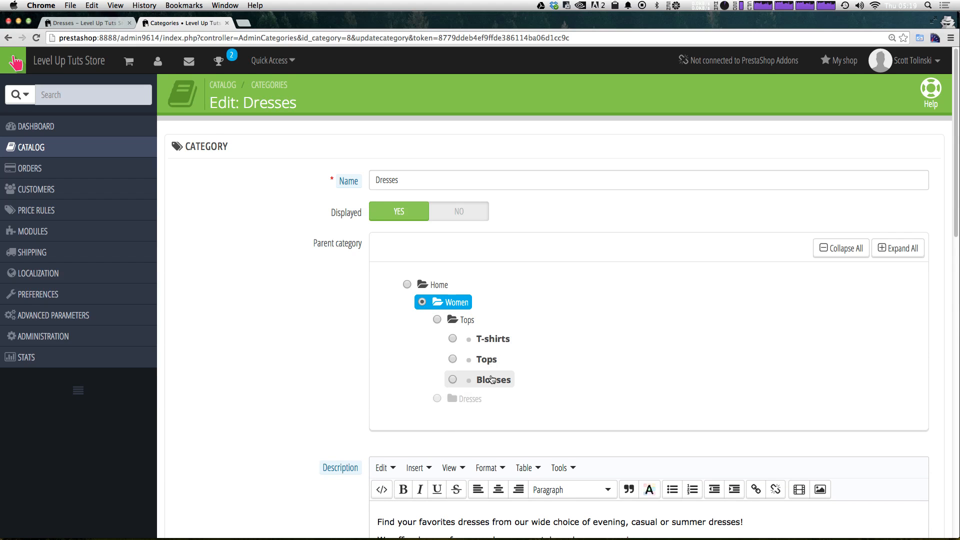
mouse_move(486, 352)
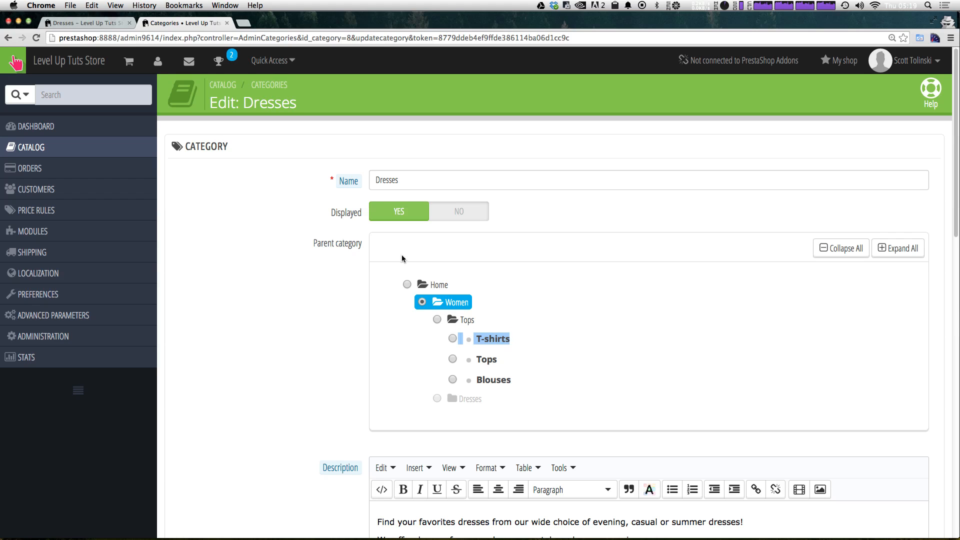
mouse_move(482, 335)
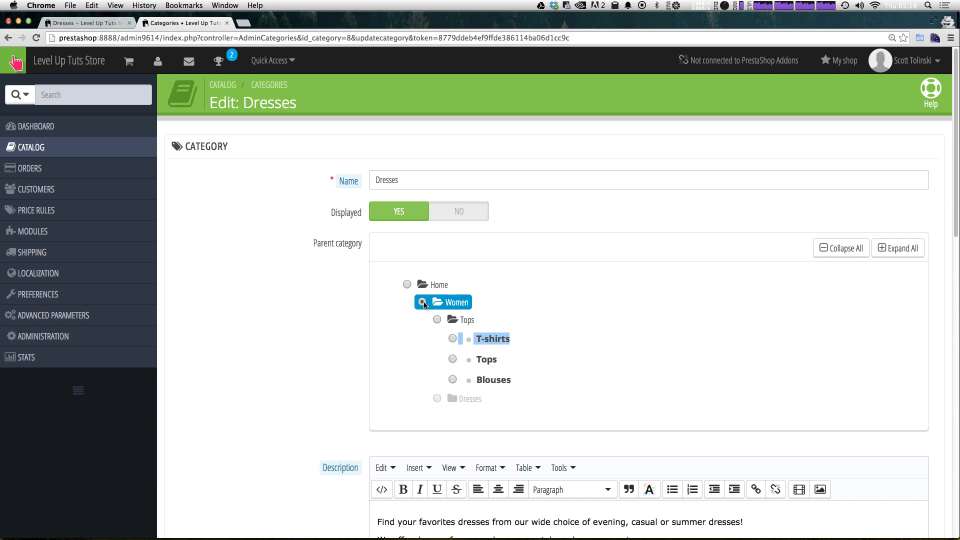
left_click(422, 302)
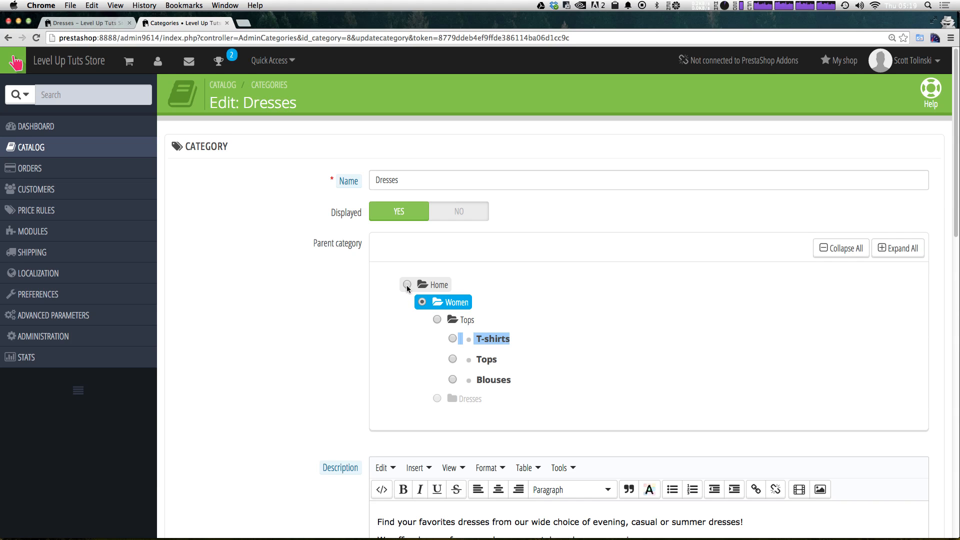
mouse_move(529, 349)
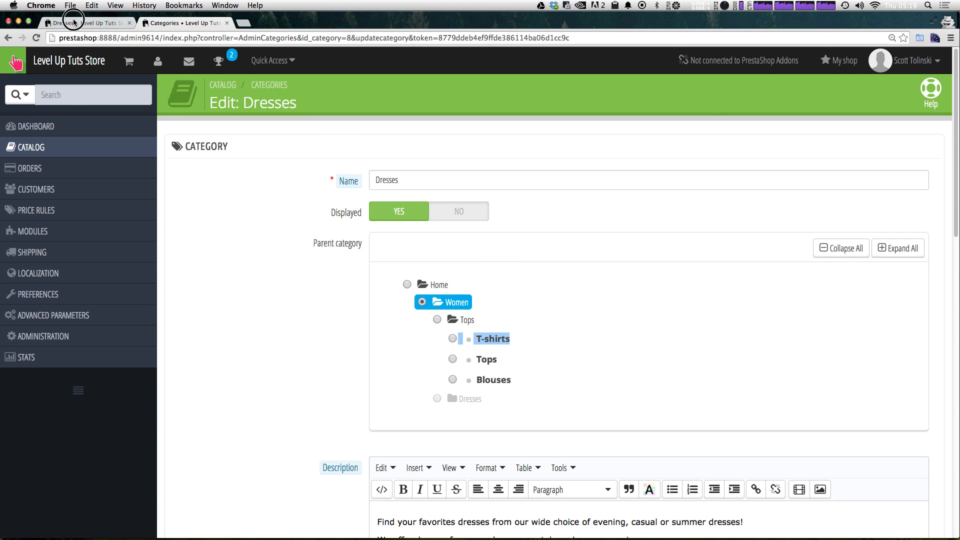
Step: Compare the storefront Dresses page against the Dresses edit form's description, image and friendly URL
left_click(86, 23)
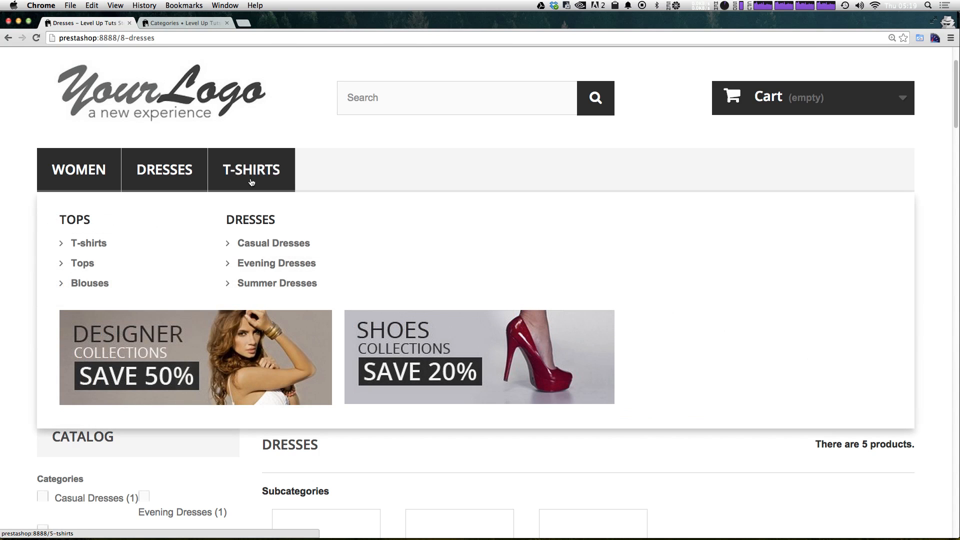
left_click(163, 170)
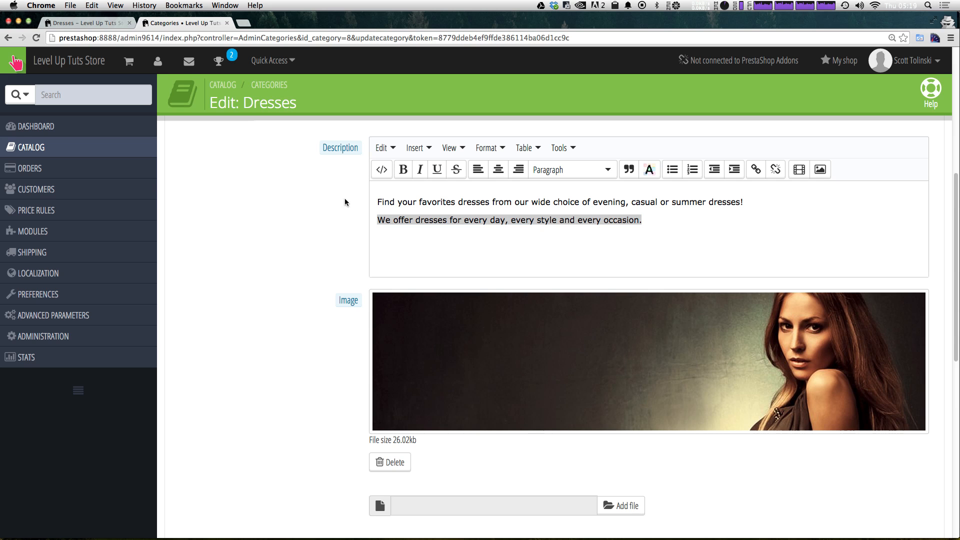
left_click(86, 23)
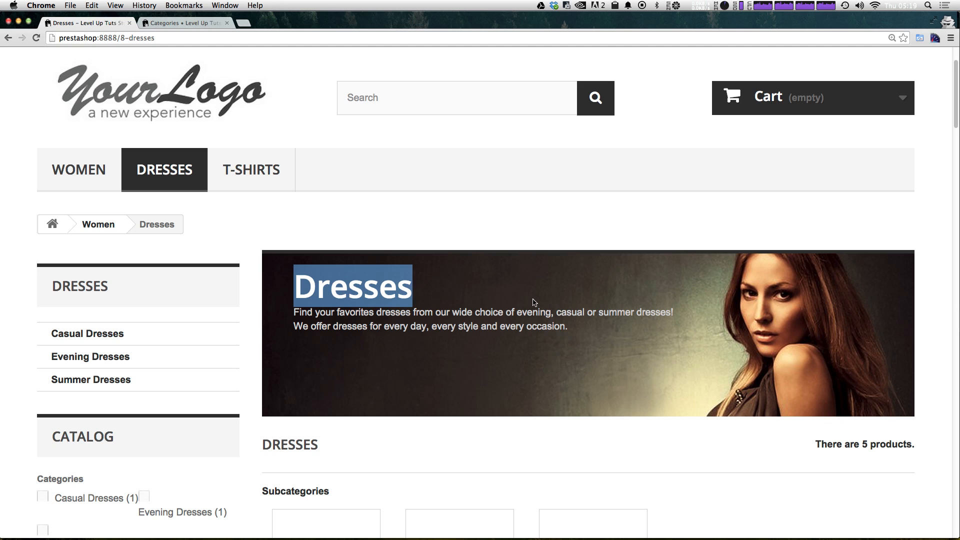
mouse_move(605, 238)
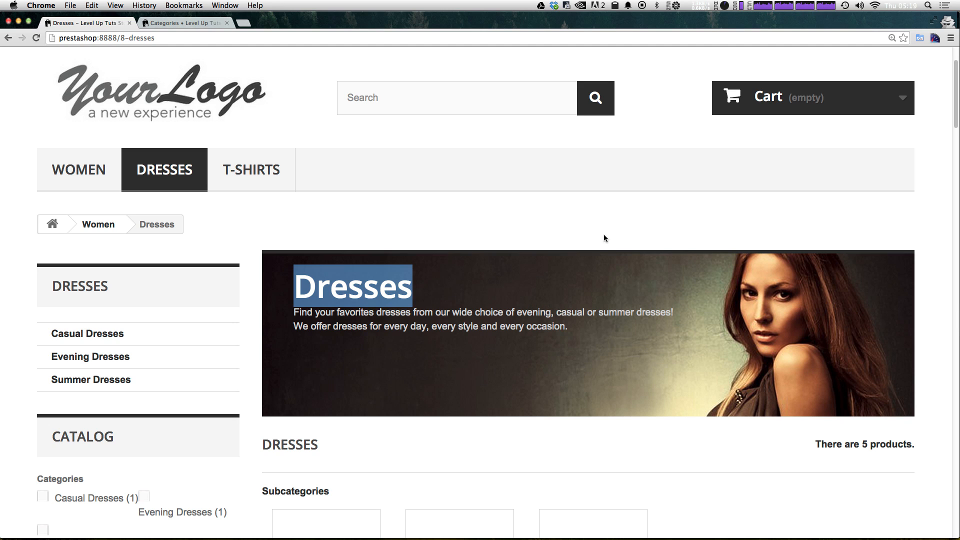
mouse_move(525, 303)
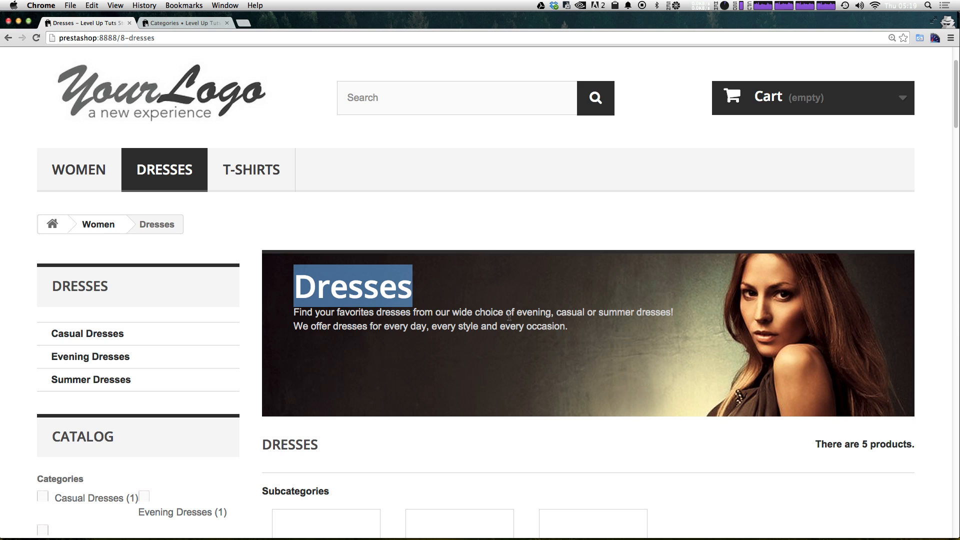
mouse_move(462, 209)
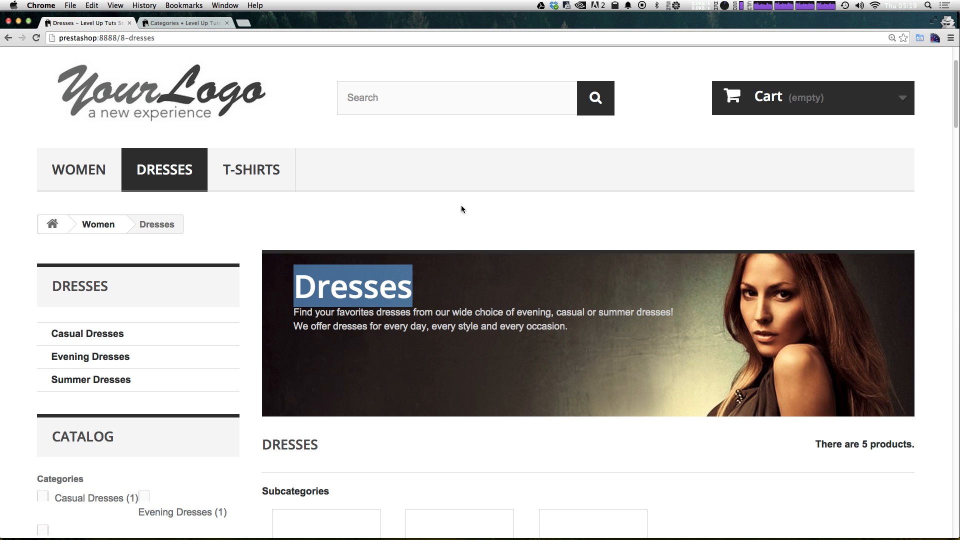
left_click(184, 23)
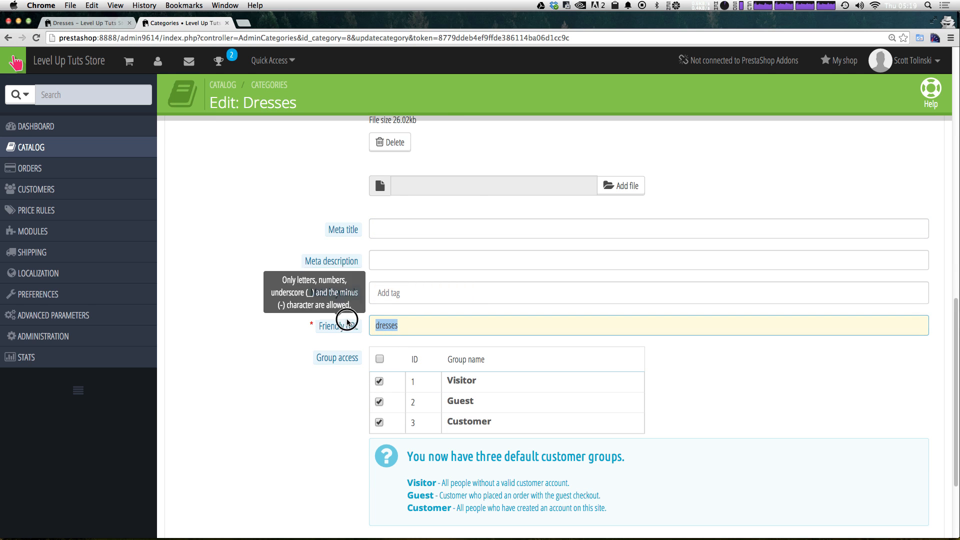
scroll("down", 3)
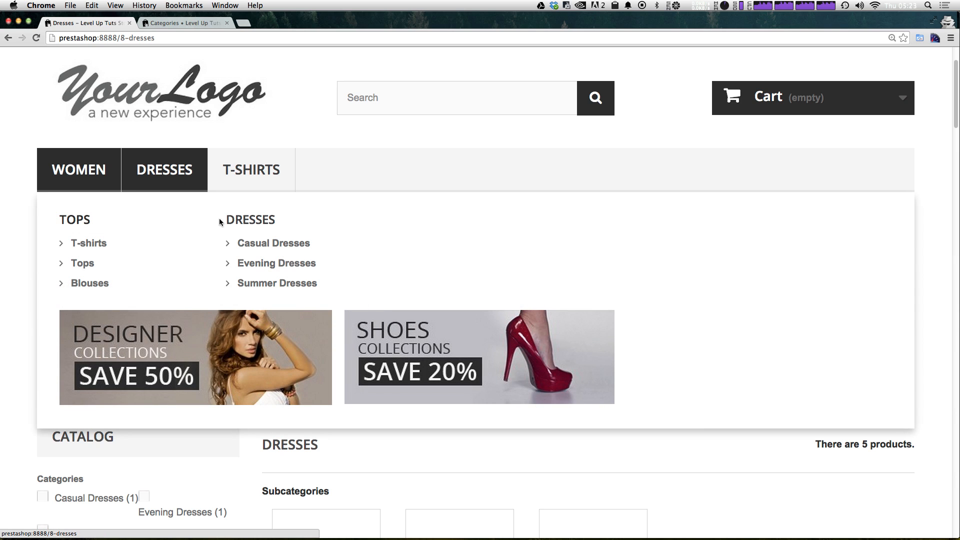
mouse_move(76, 178)
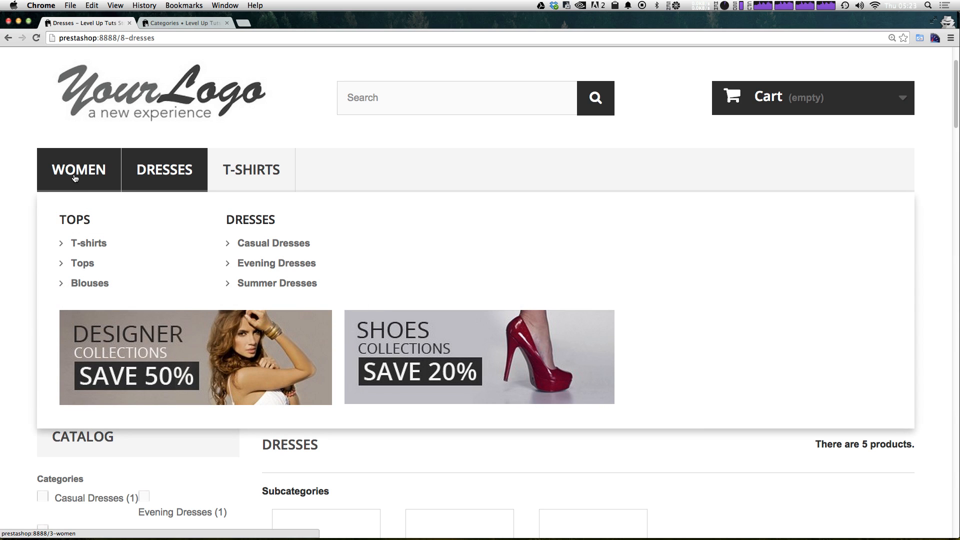
mouse_move(78, 178)
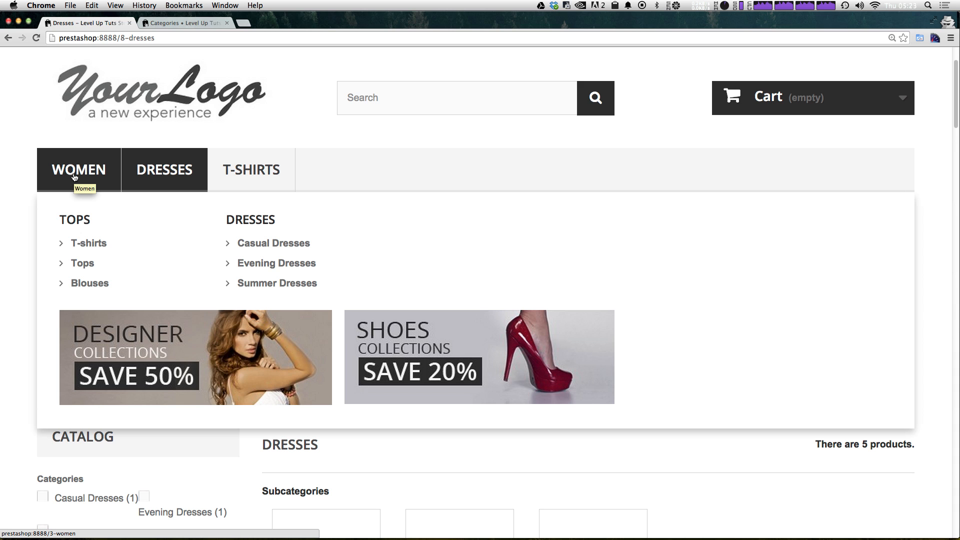
mouse_move(251, 170)
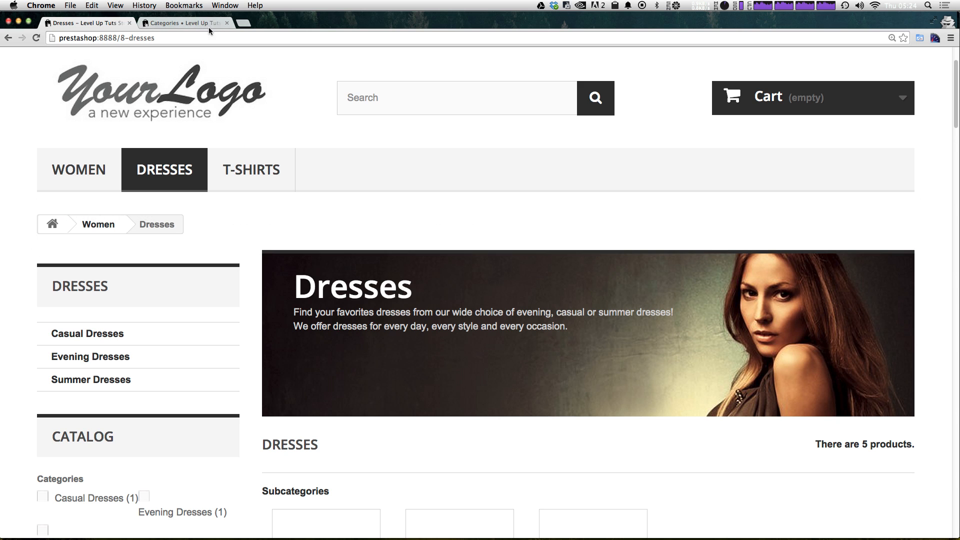
Step: Start a new category named Men with Home as its parent
left_click(185, 23)
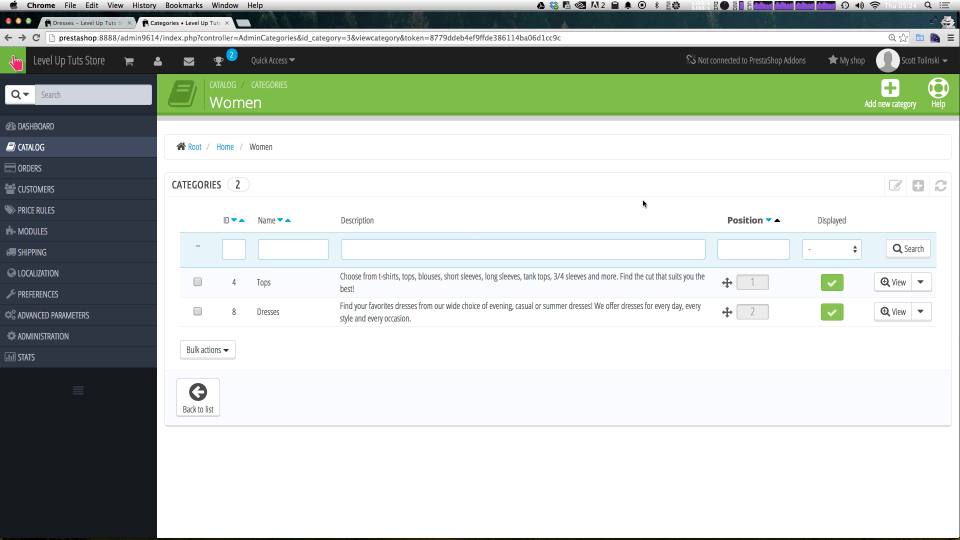
mouse_move(625, 106)
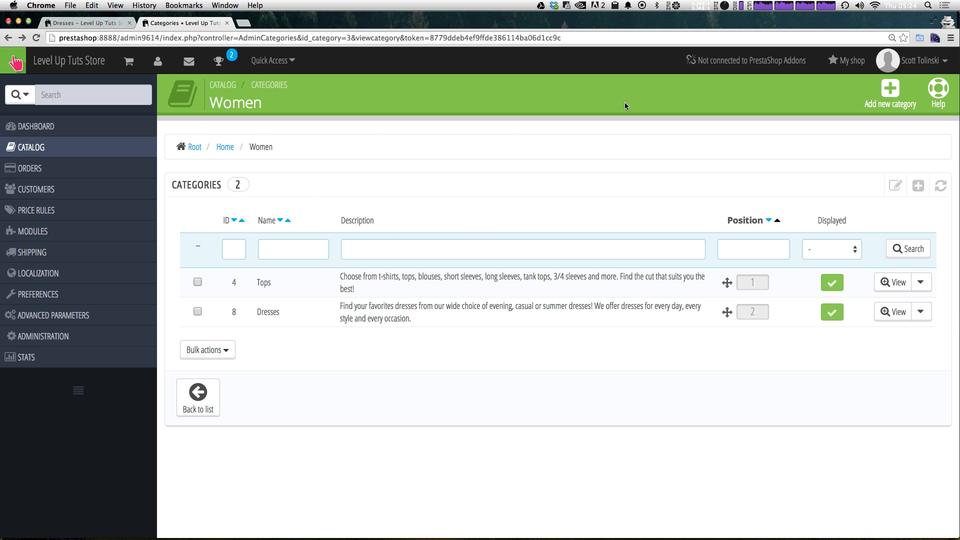
mouse_move(890, 93)
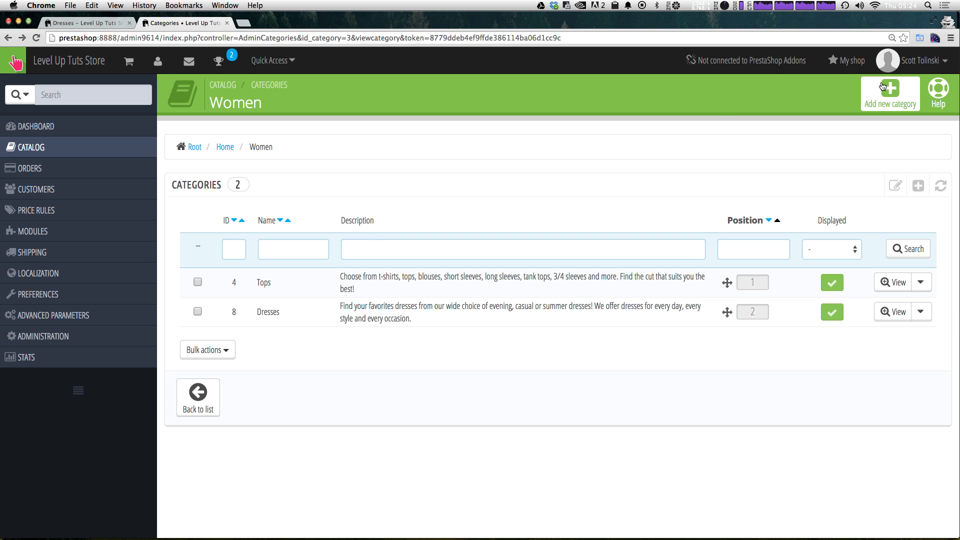
left_click(889, 93)
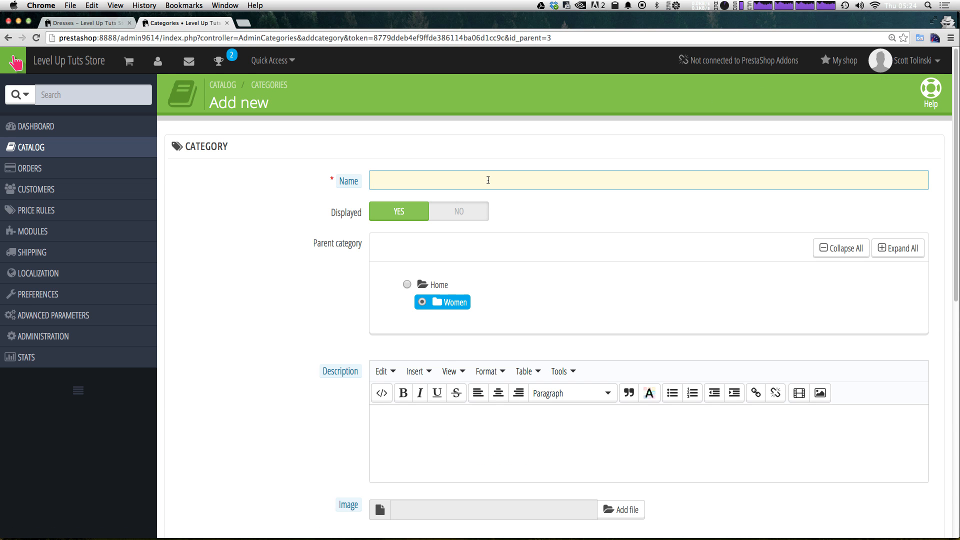
type("Mens")
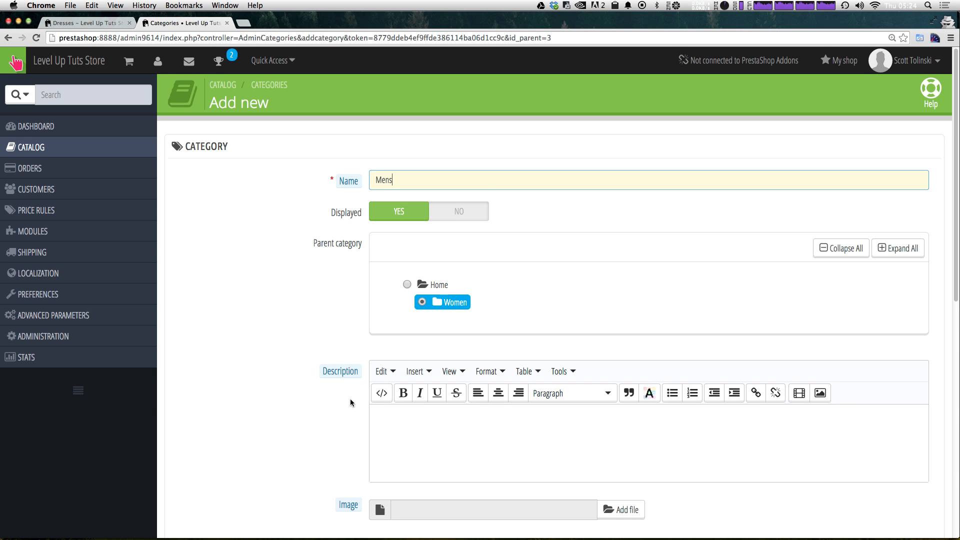
mouse_move(371, 344)
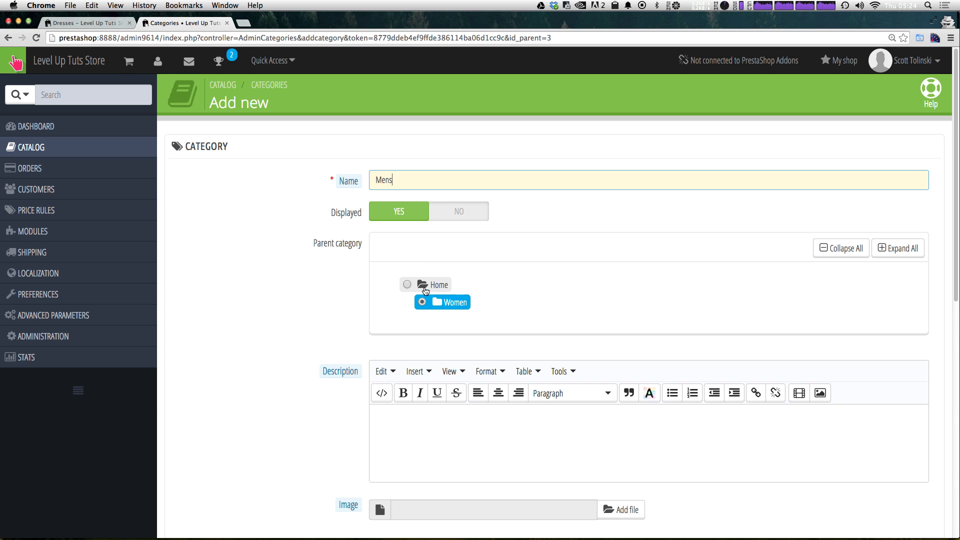
left_click(407, 284)
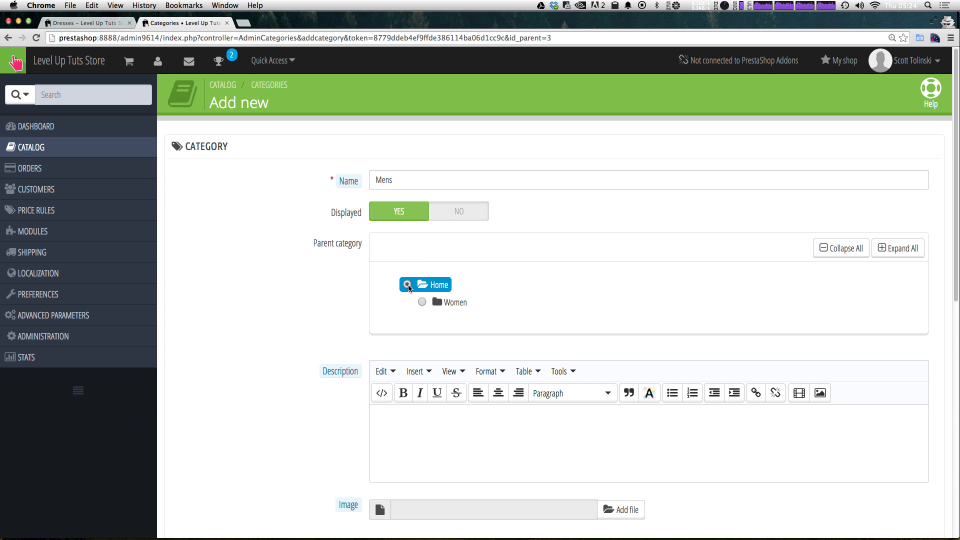
left_click(407, 285)
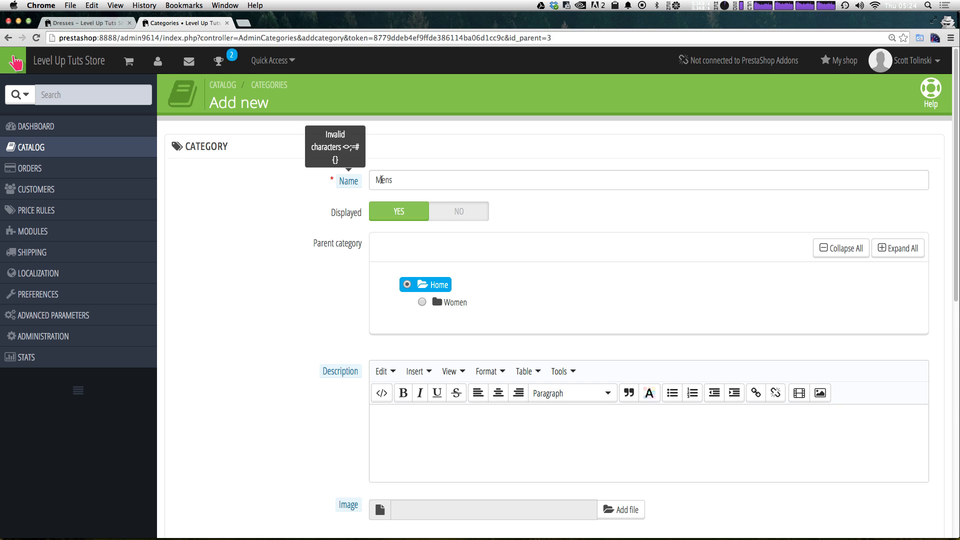
key("Backspace")
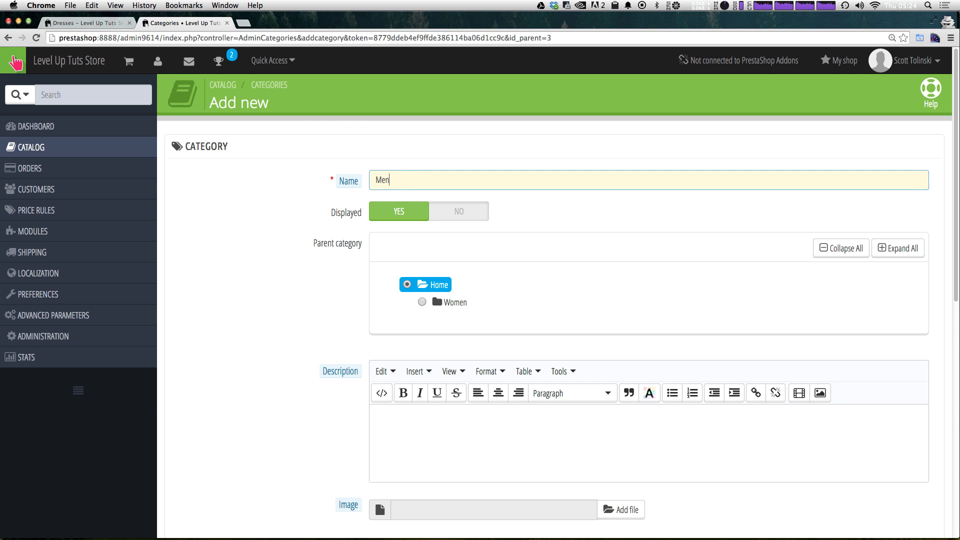
Step: Enter the description "Men's Clothing." and save the new Men category
scroll("down", 3)
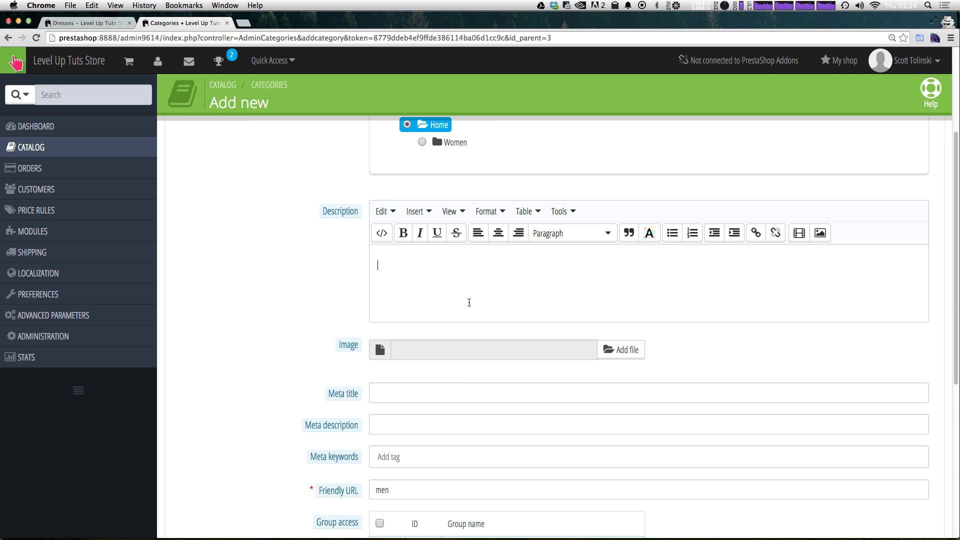
type("Men")
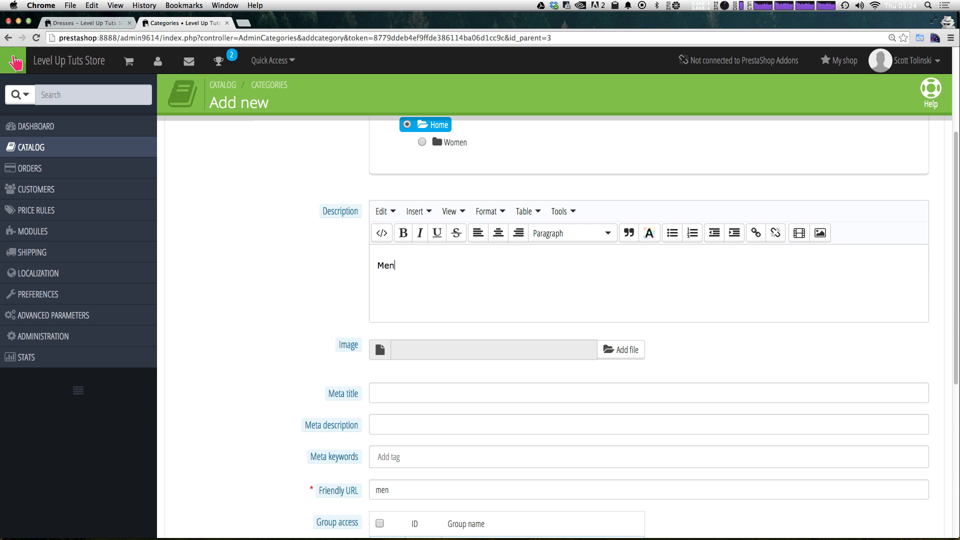
type("'s Cl")
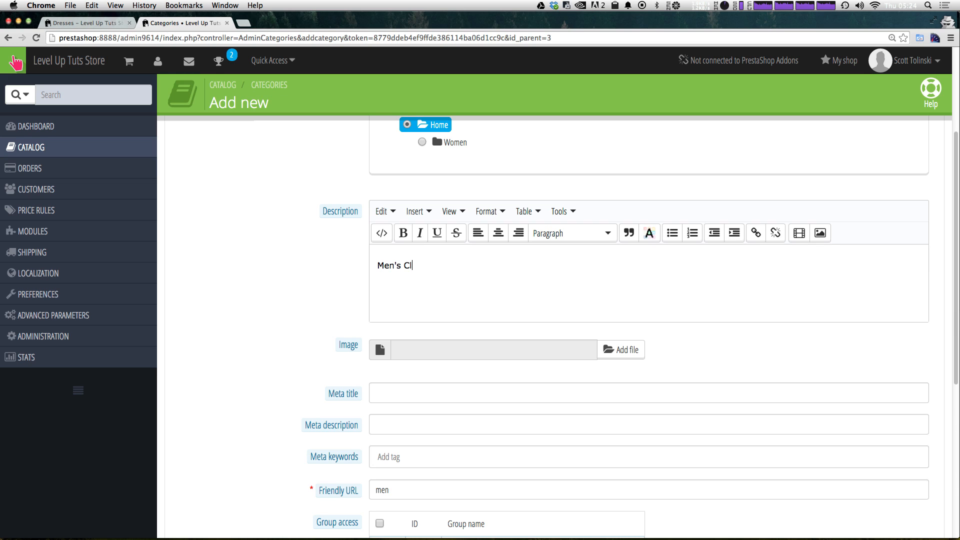
type("othing")
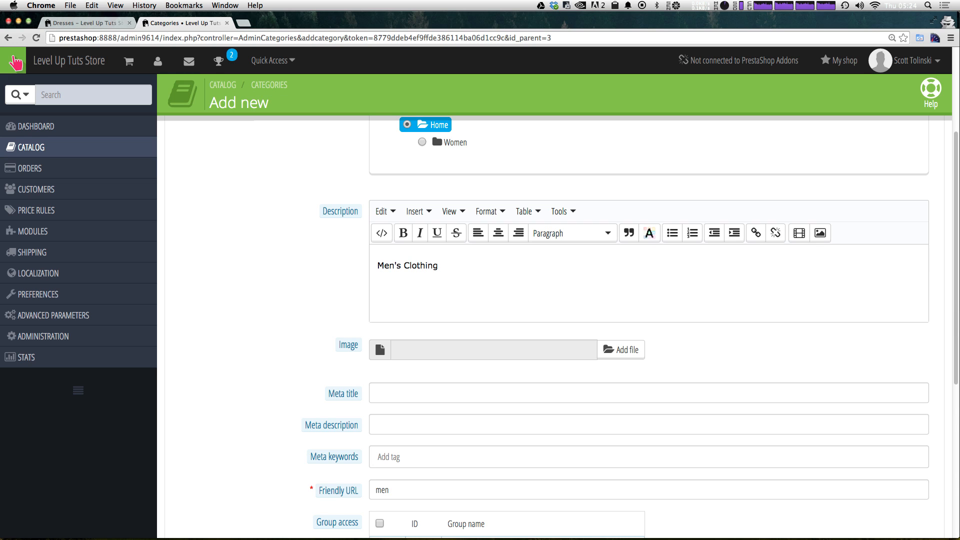
type(".")
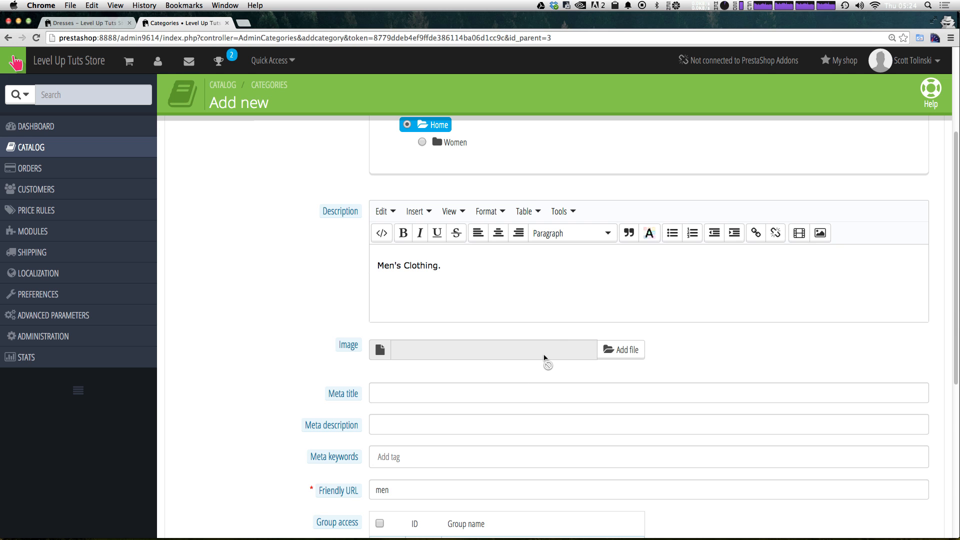
scroll("down", 3)
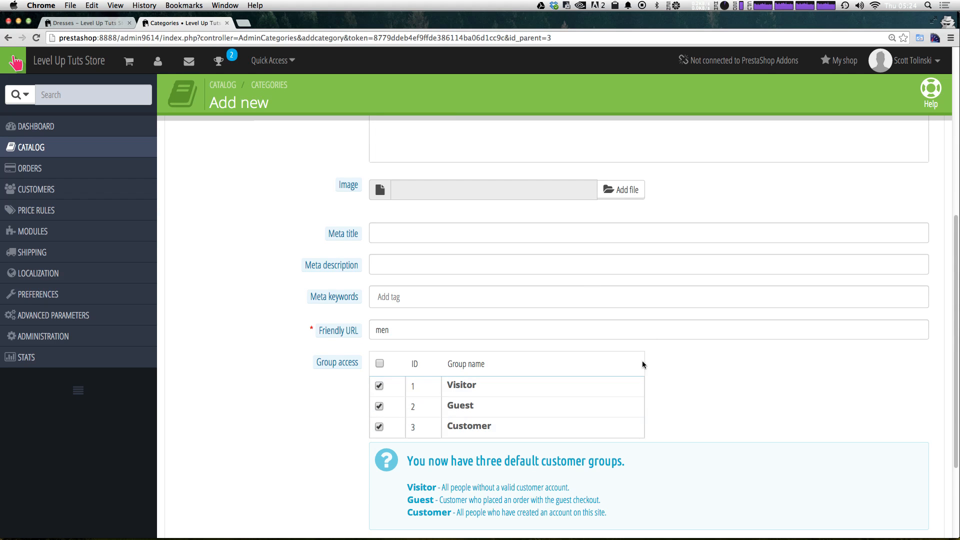
scroll("down", 3)
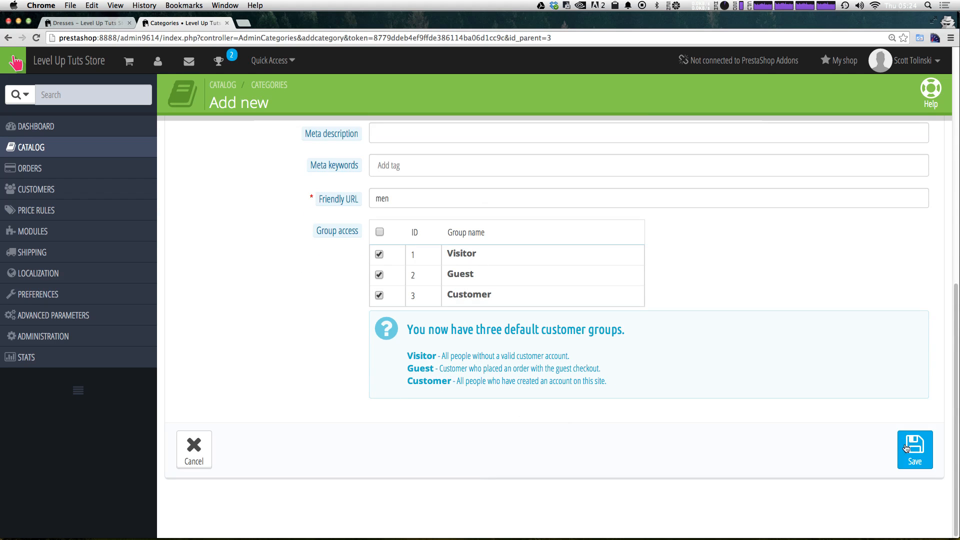
left_click(914, 449)
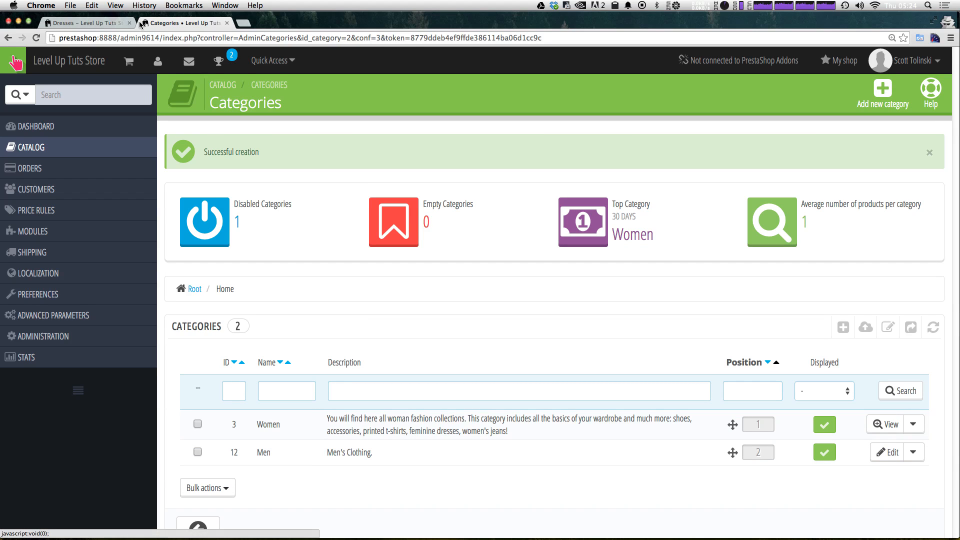
Step: View the storefront Women page, then return to the admin category list now showing Men
left_click(86, 23)
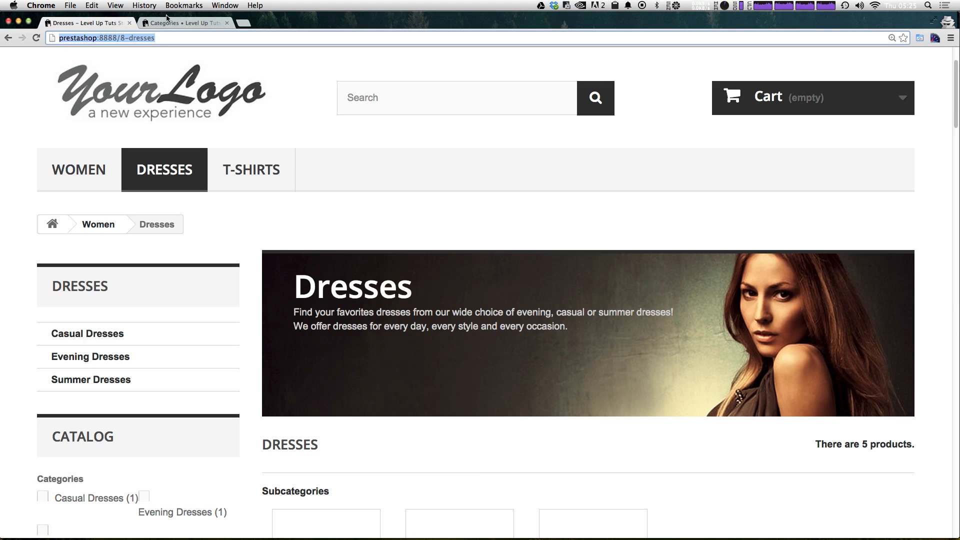
mouse_move(378, 132)
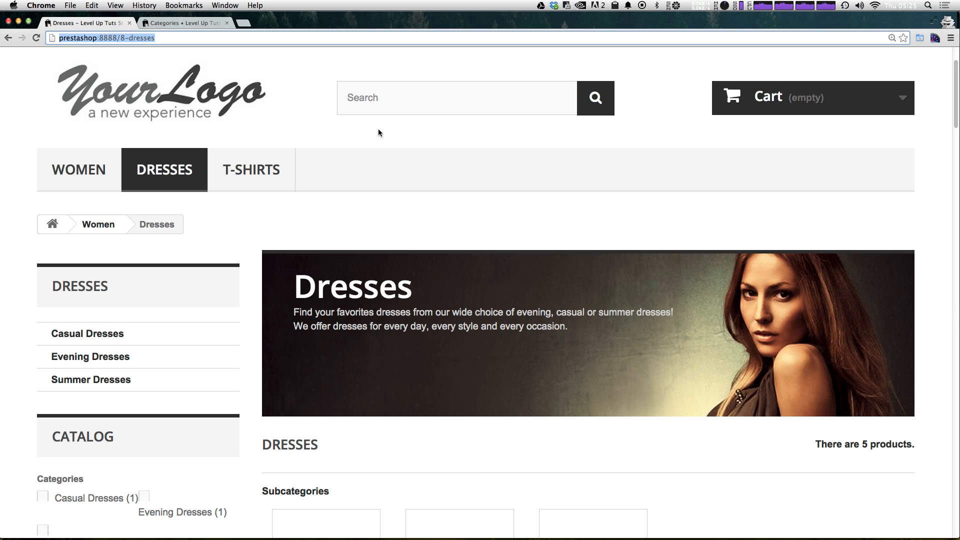
mouse_move(78, 170)
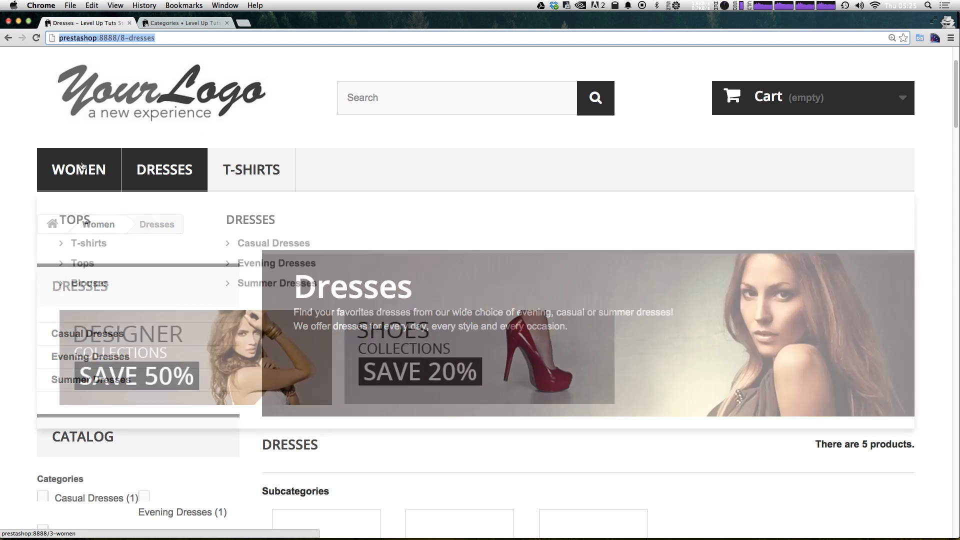
left_click(79, 169)
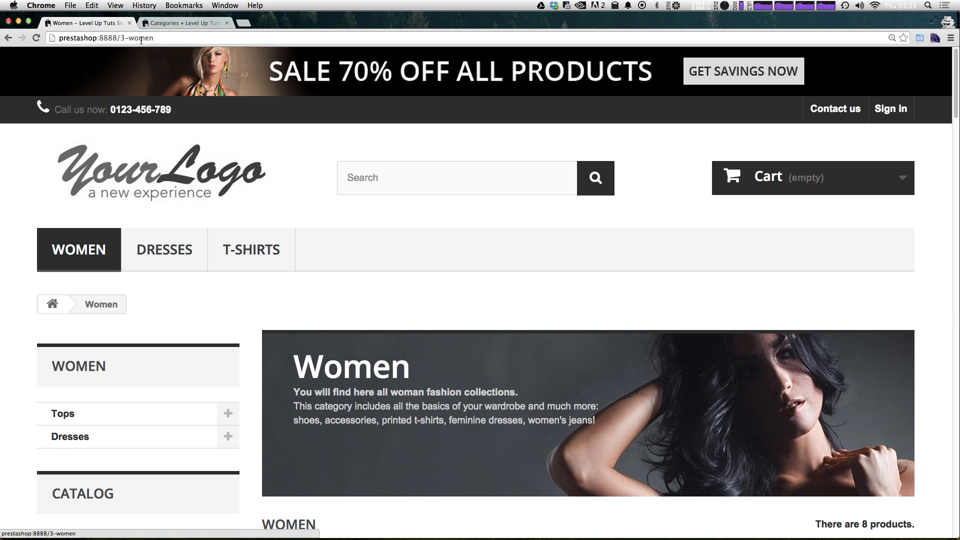
mouse_move(164, 249)
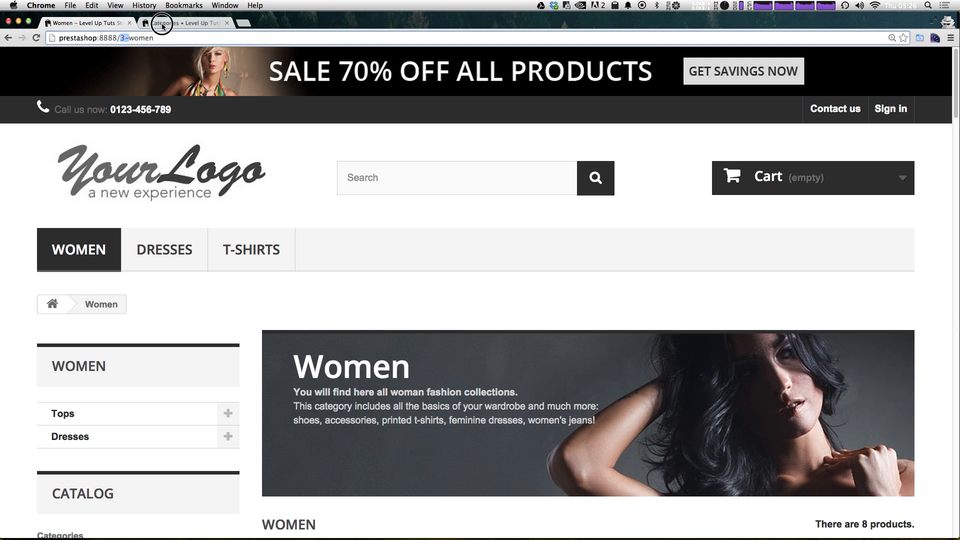
left_click(184, 23)
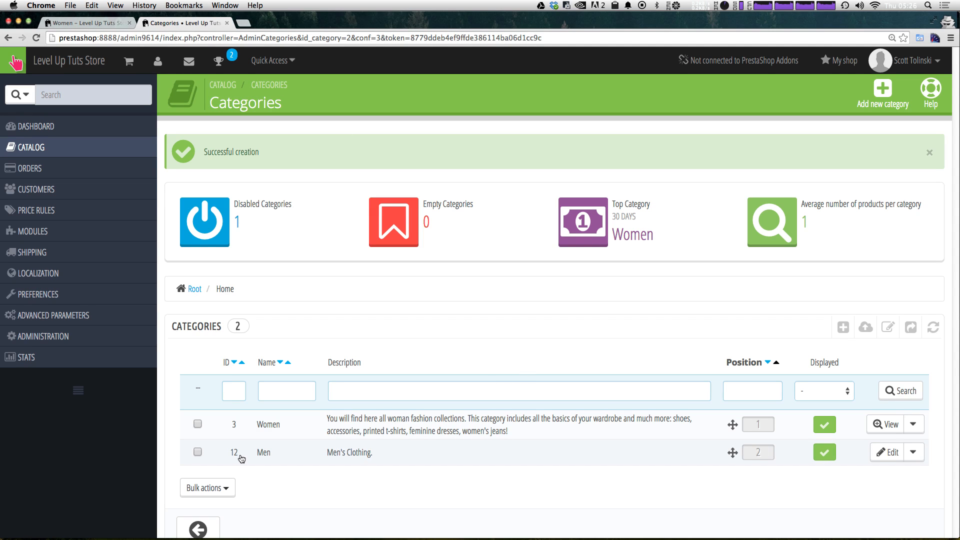
mouse_move(253, 459)
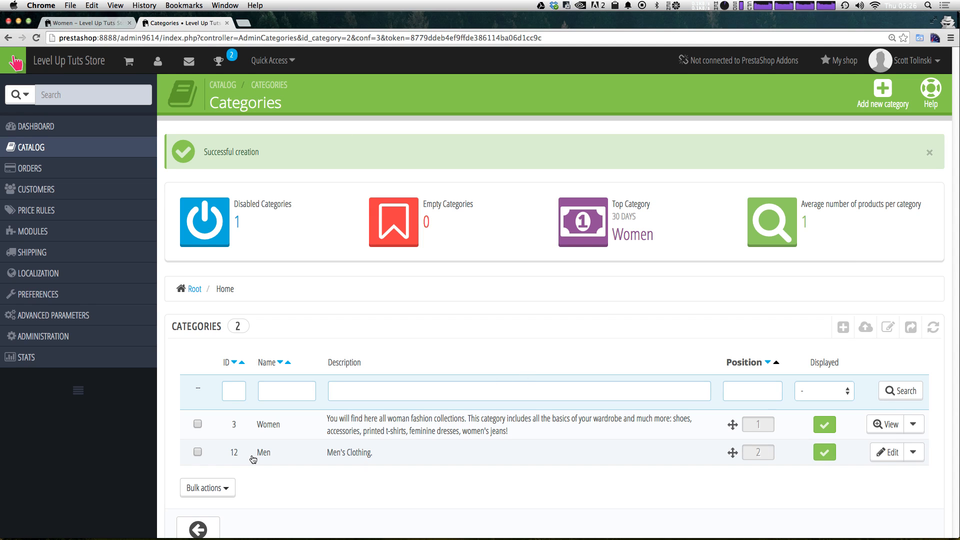
mouse_move(289, 484)
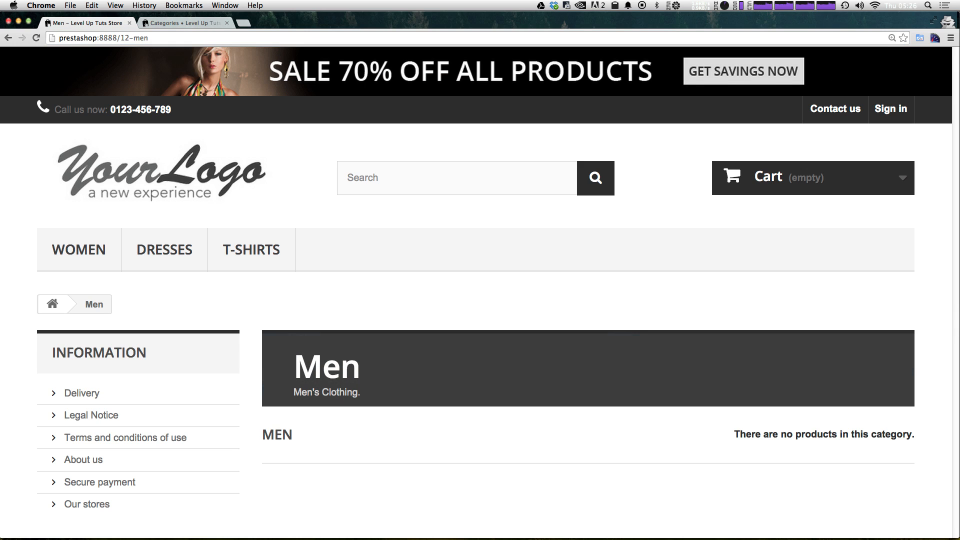
mouse_move(367, 133)
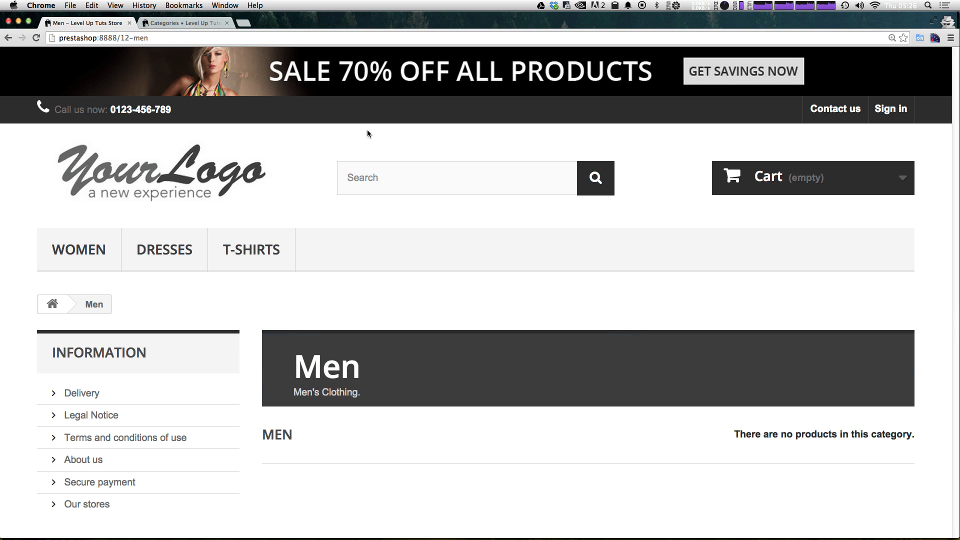
scroll("down", 3)
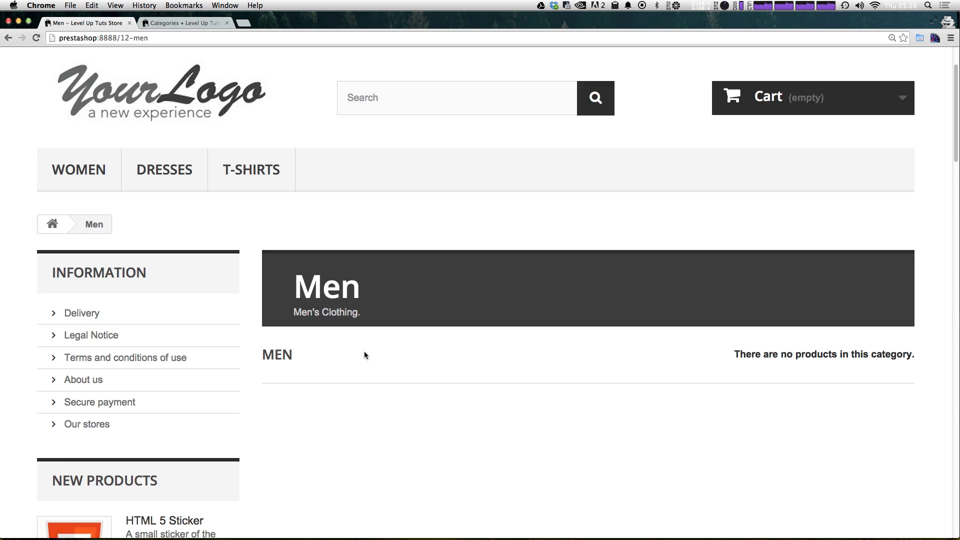
scroll("down", 3)
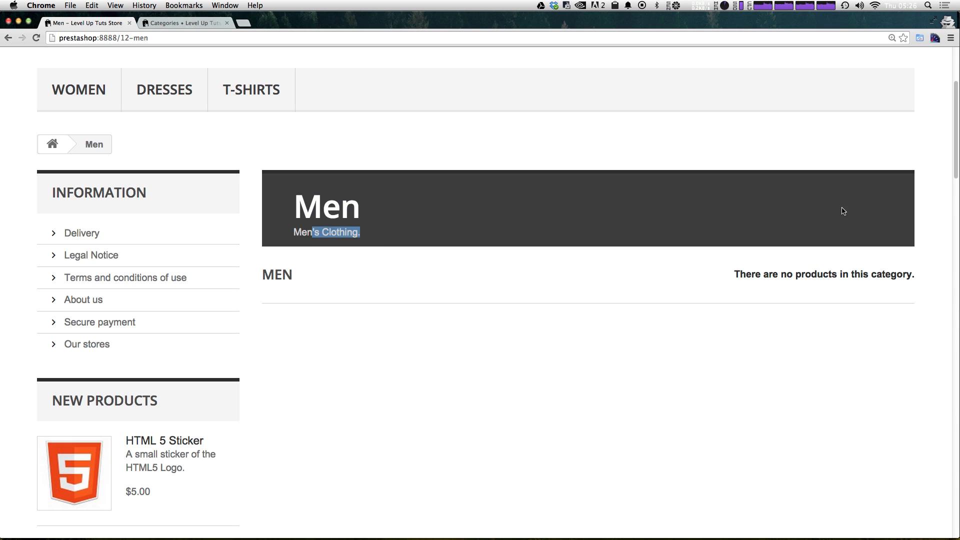
mouse_move(707, 195)
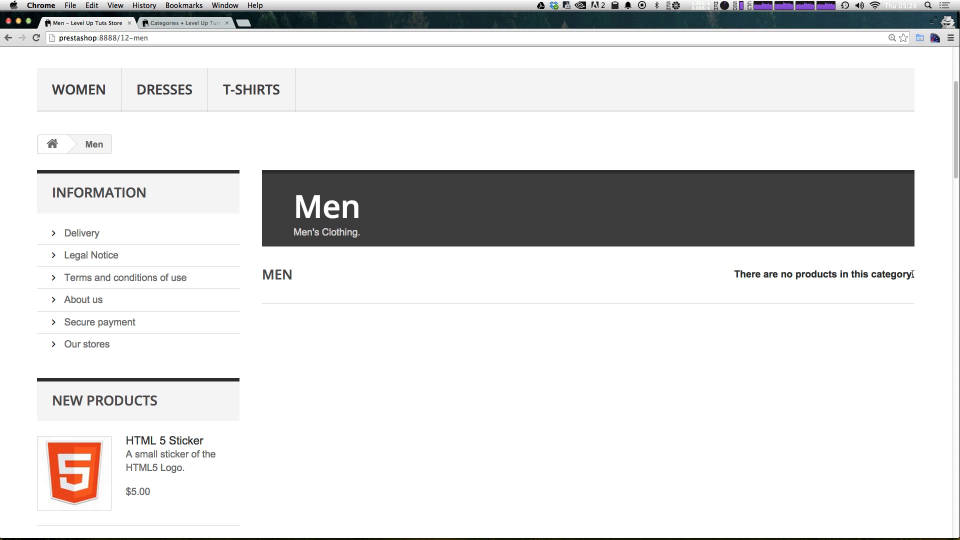
mouse_move(529, 321)
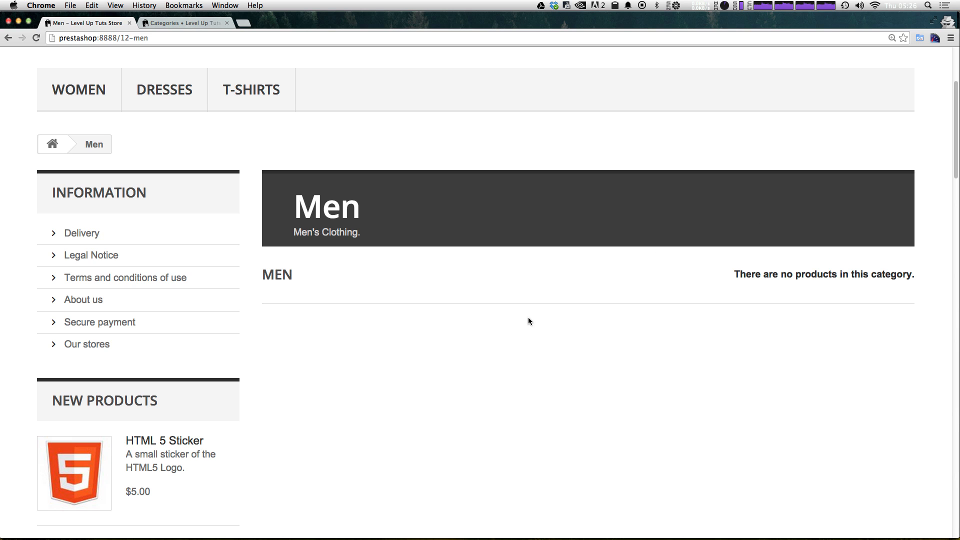
mouse_move(146, 432)
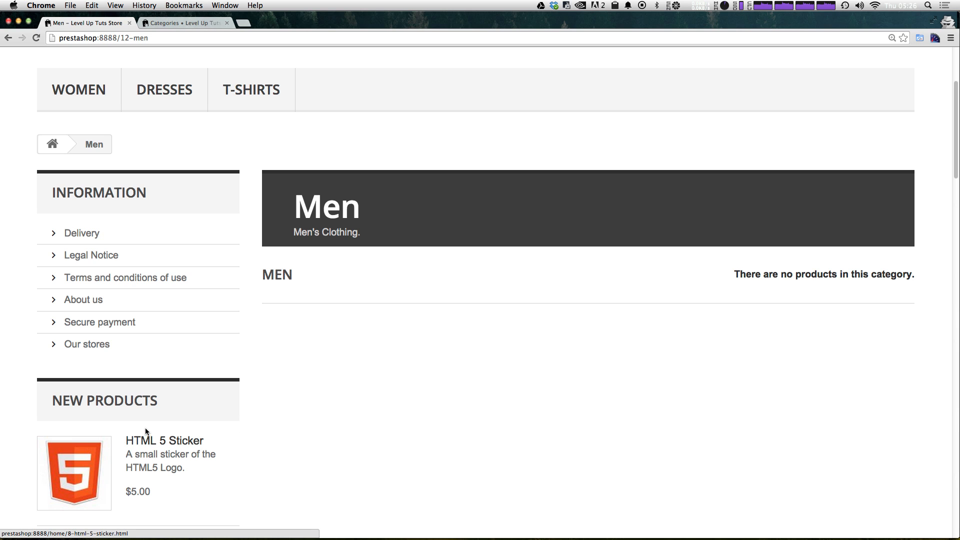
mouse_move(300, 63)
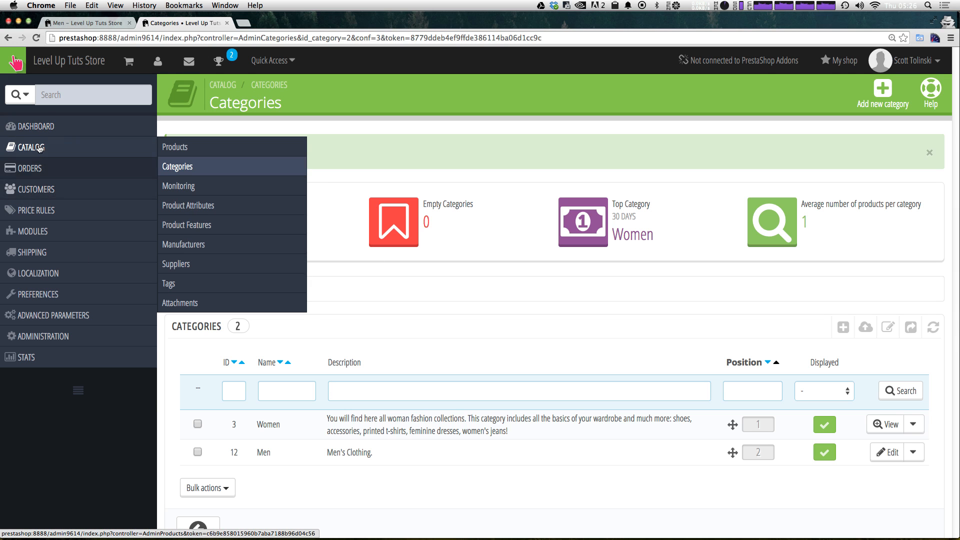
Step: Edit the HTML 5 Sticker product, associate it with the Men category and save
left_click(174, 147)
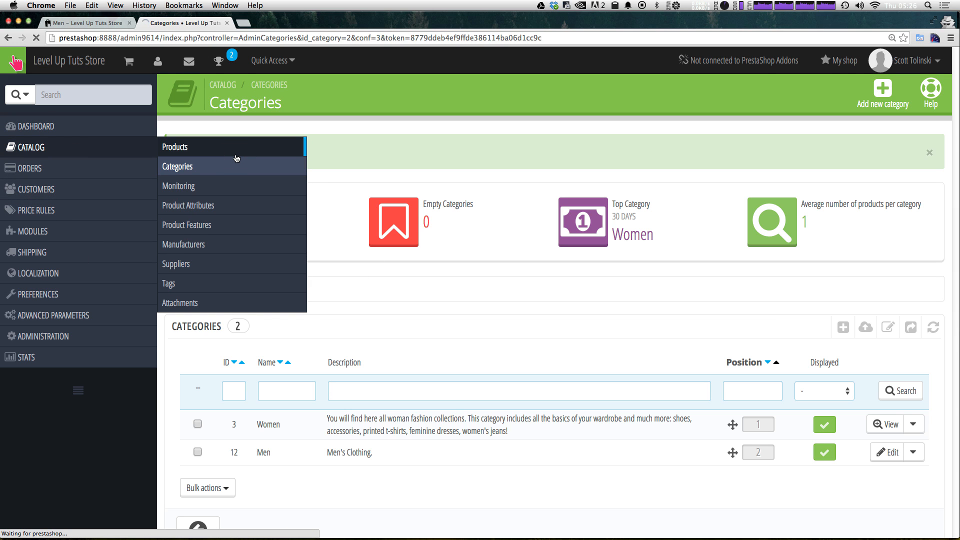
left_click(175, 147)
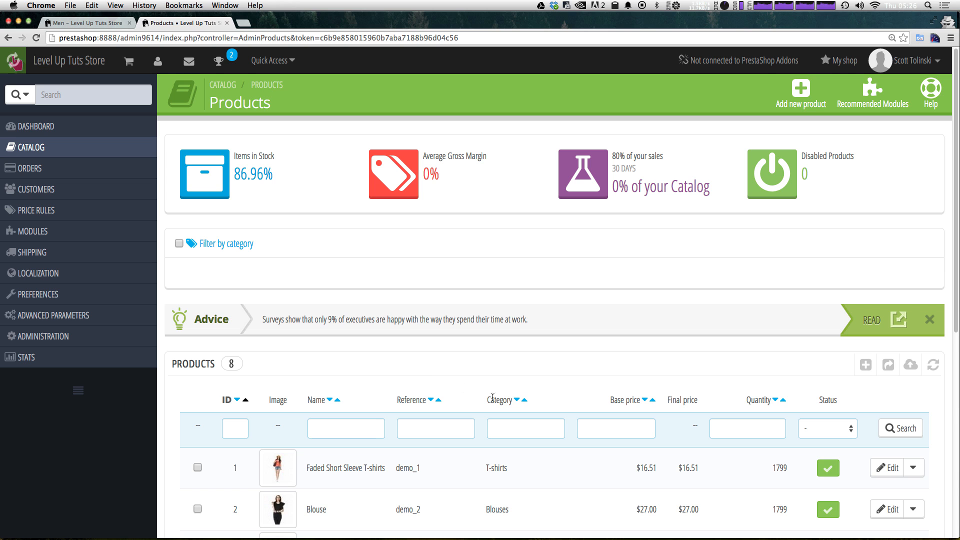
scroll("down", 3)
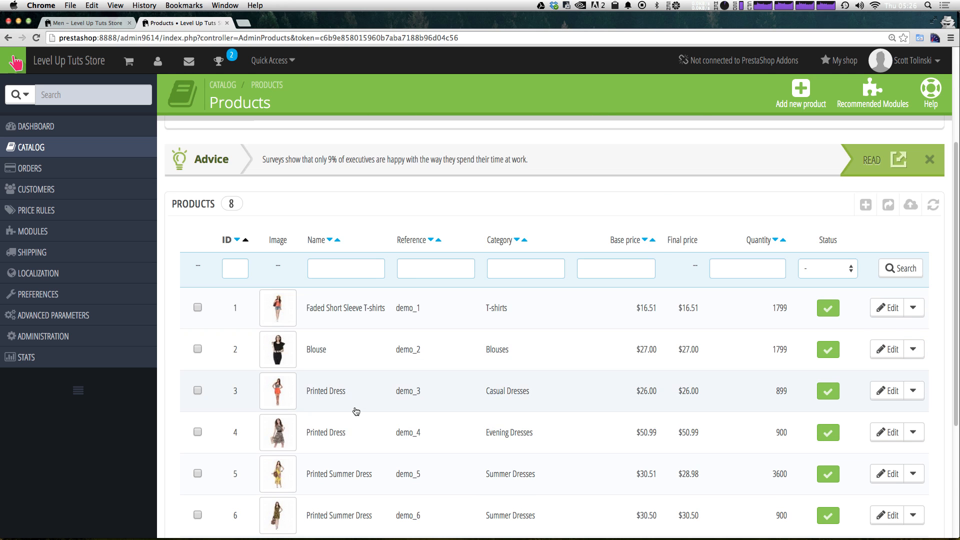
scroll("down", 3)
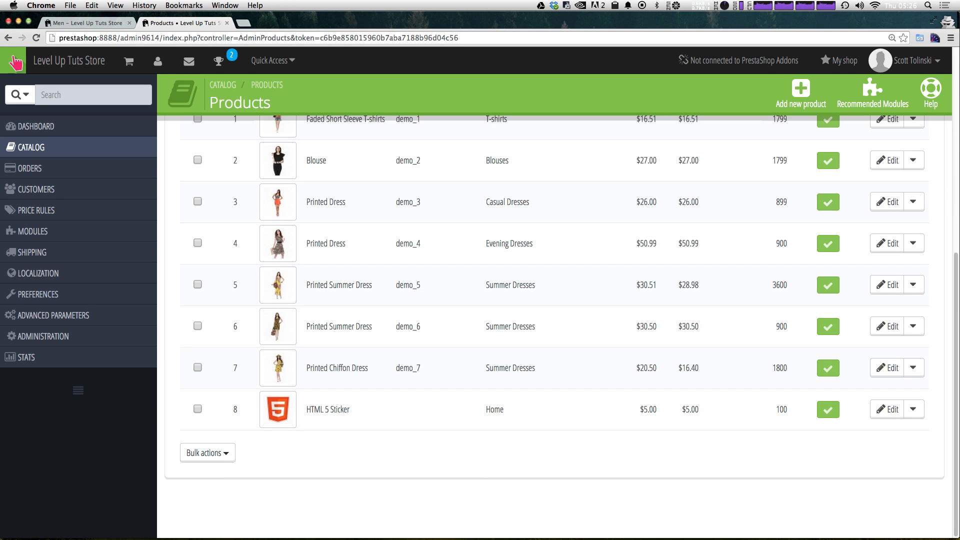
mouse_move(850, 424)
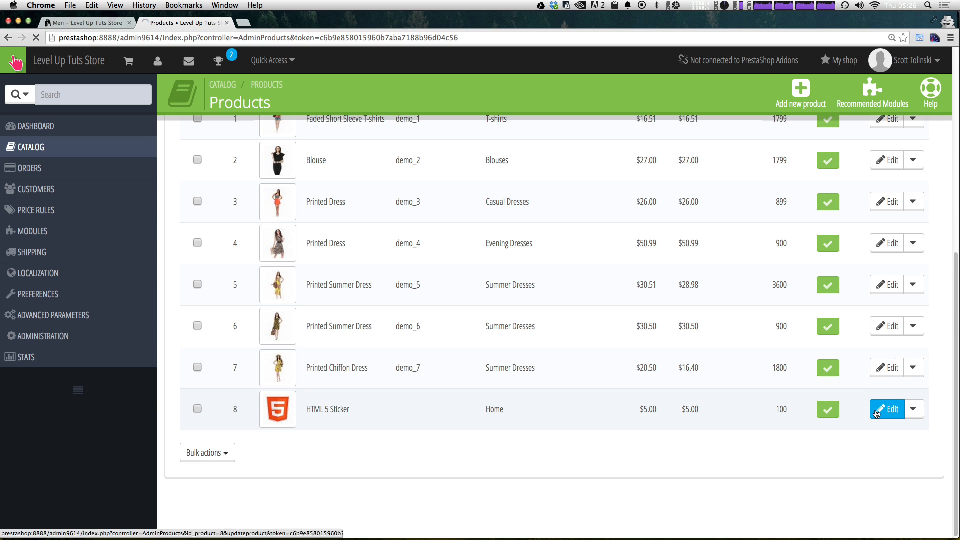
left_click(888, 409)
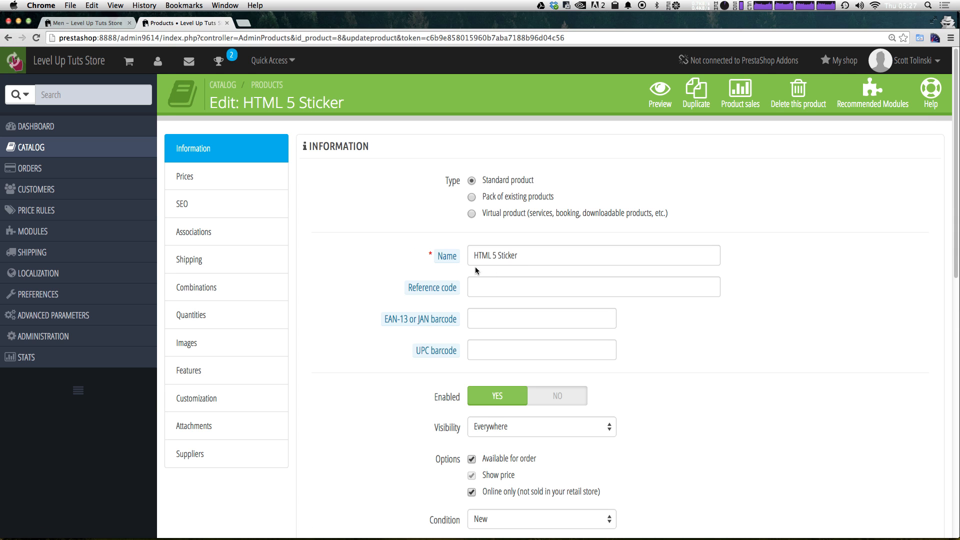
mouse_move(236, 252)
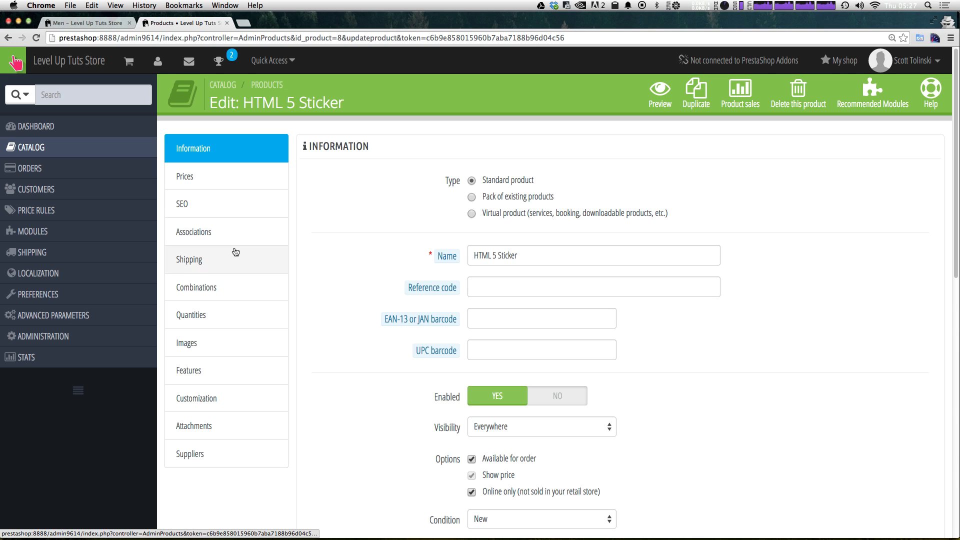
left_click(194, 231)
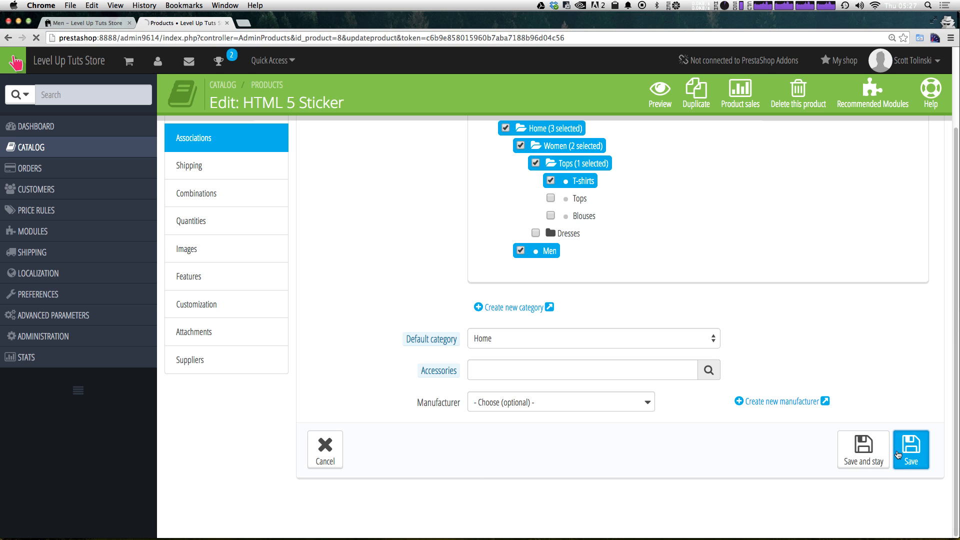
left_click(910, 449)
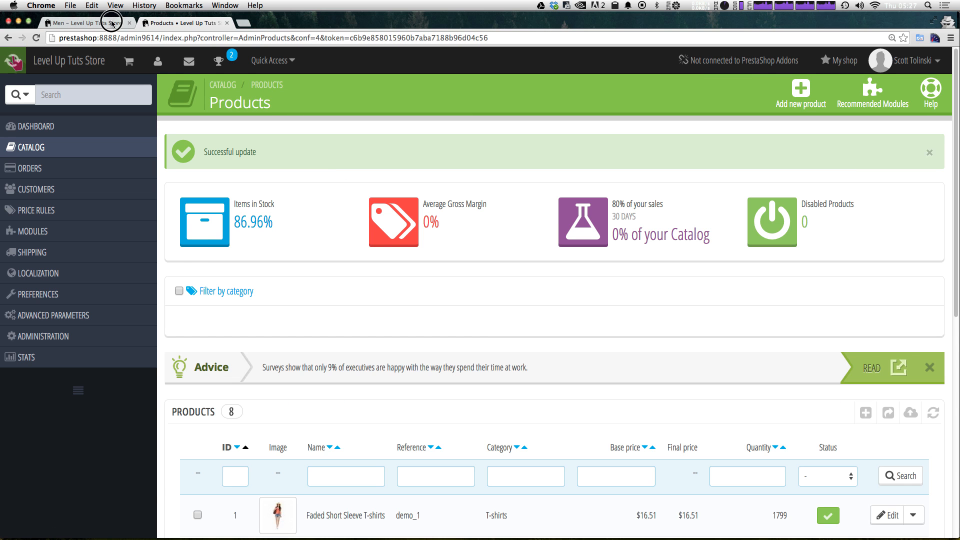
Step: Show the storefront Men page now listing the HTML 5 Sticker as its one product
left_click(80, 23)
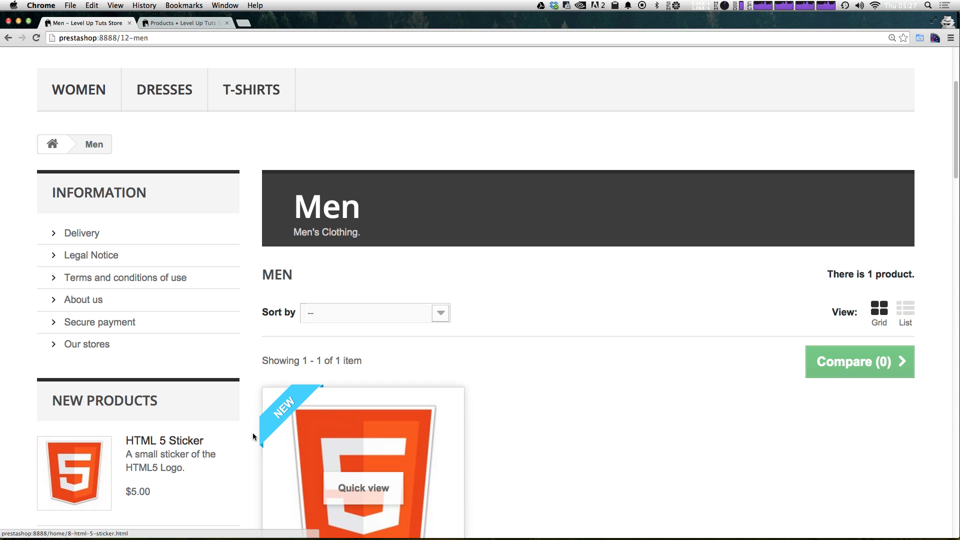
mouse_move(545, 417)
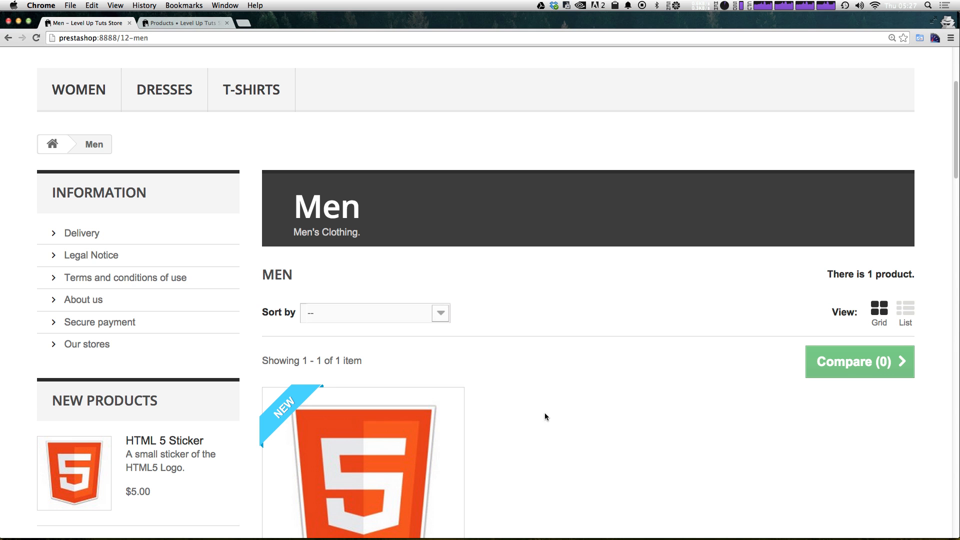
mouse_move(652, 318)
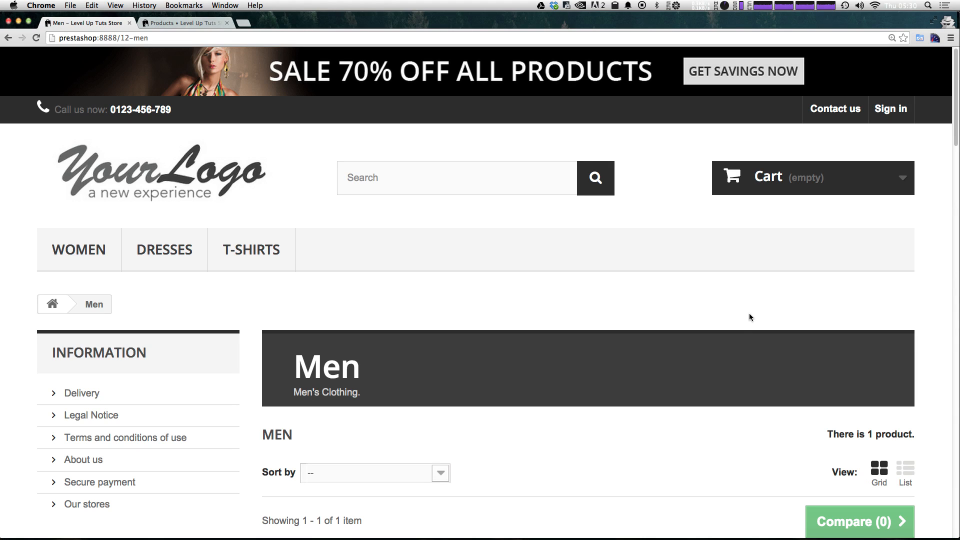
mouse_move(164, 249)
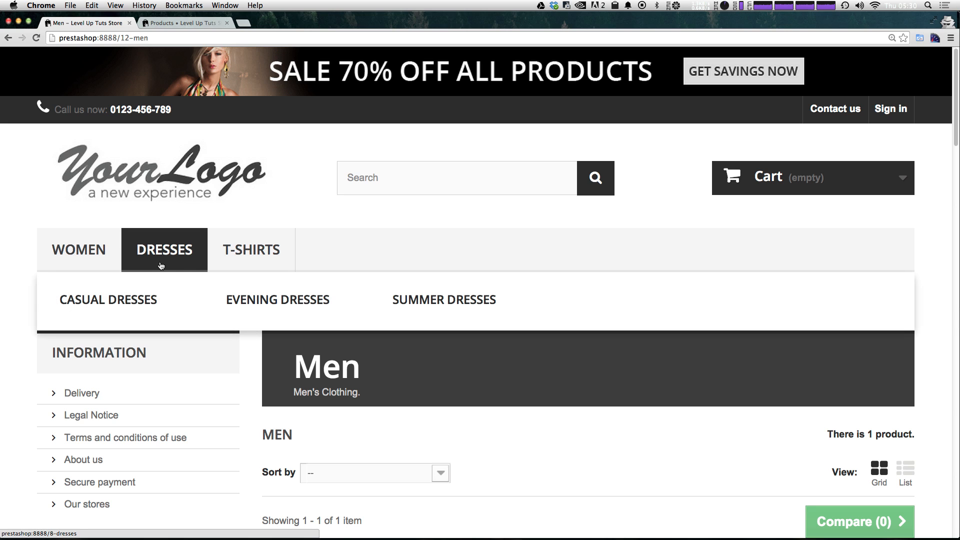
mouse_move(323, 239)
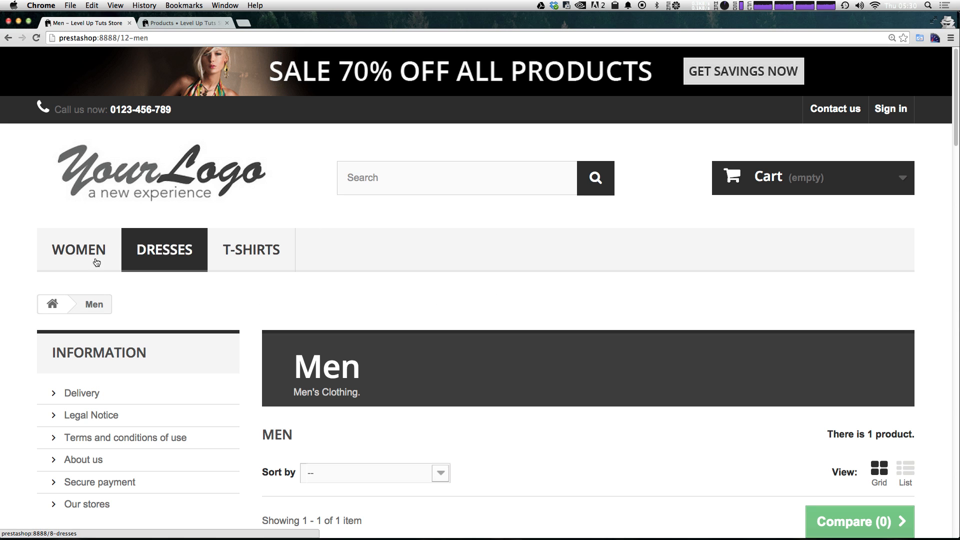
mouse_move(164, 249)
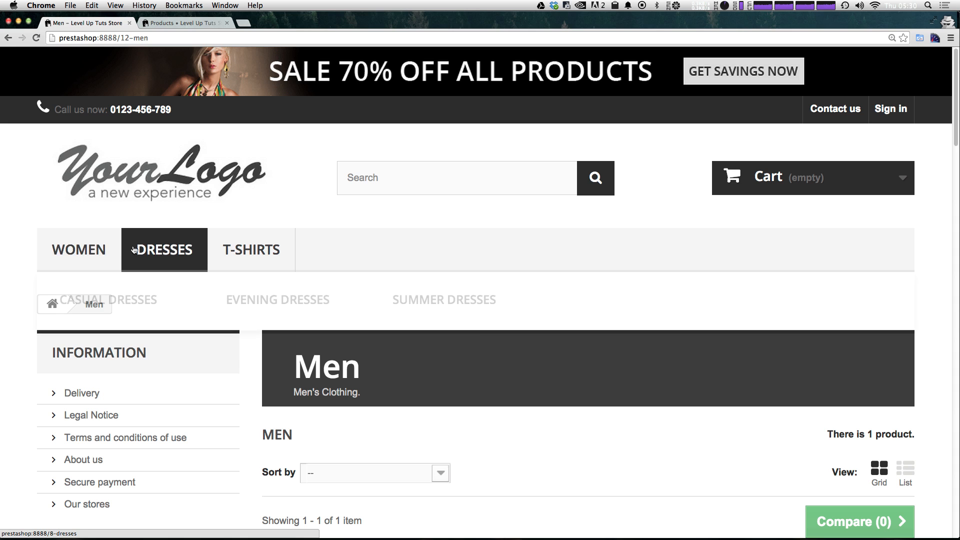
mouse_move(78, 249)
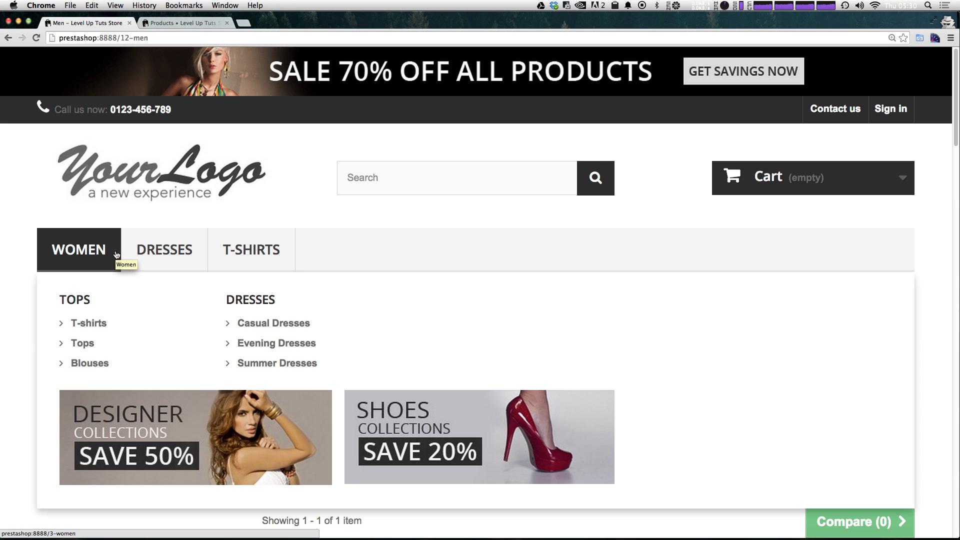
mouse_move(434, 4)
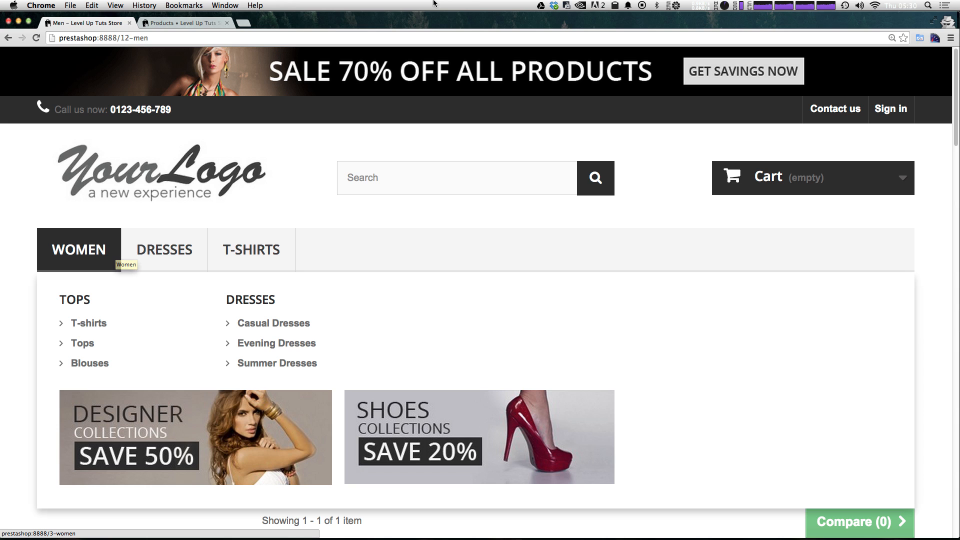